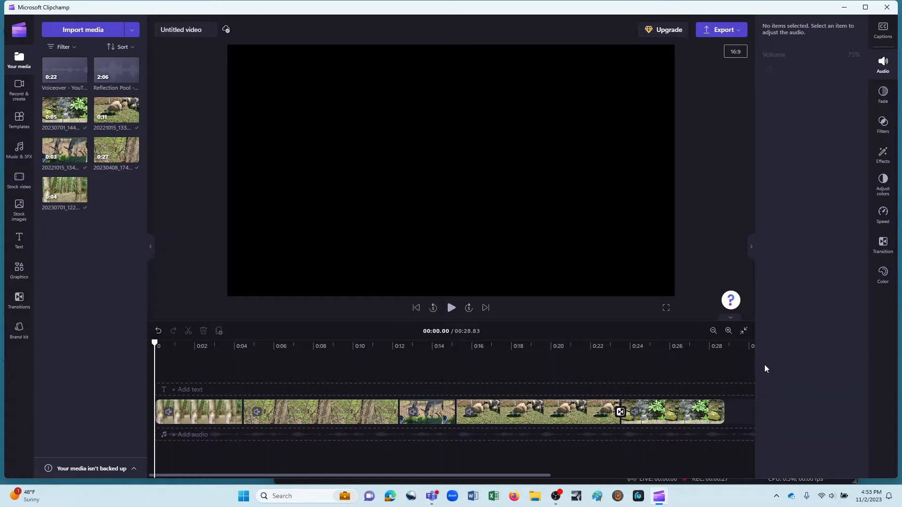
{"action": "mouse_move", "coordinate": [768, 376]}
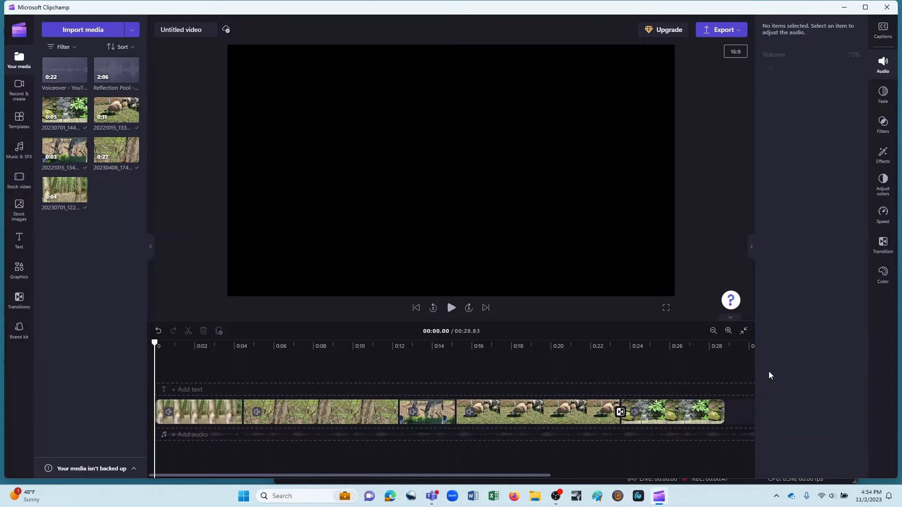
{"action": "mouse_move", "coordinate": [761, 394]}
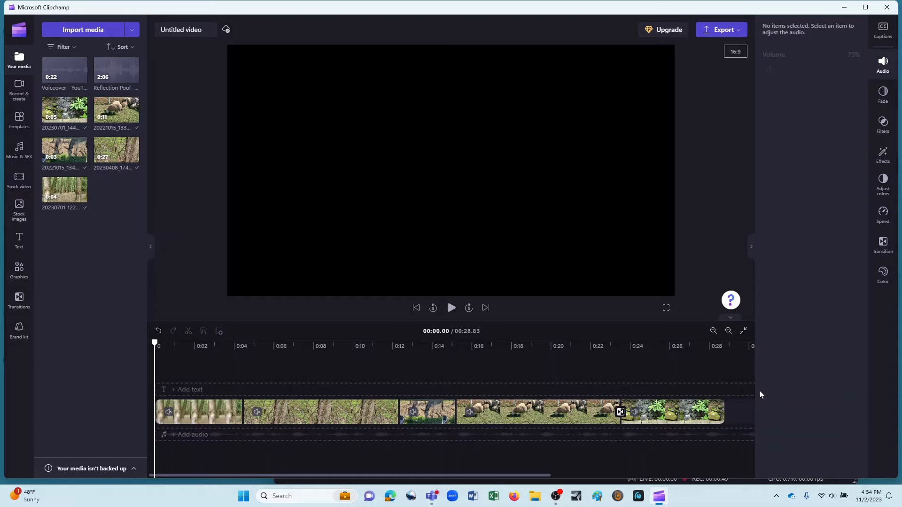
- Preview the timeline clips, playing the video from the sheep footage around 20 seconds
{"action": "left_click", "coordinate": [320, 412]}
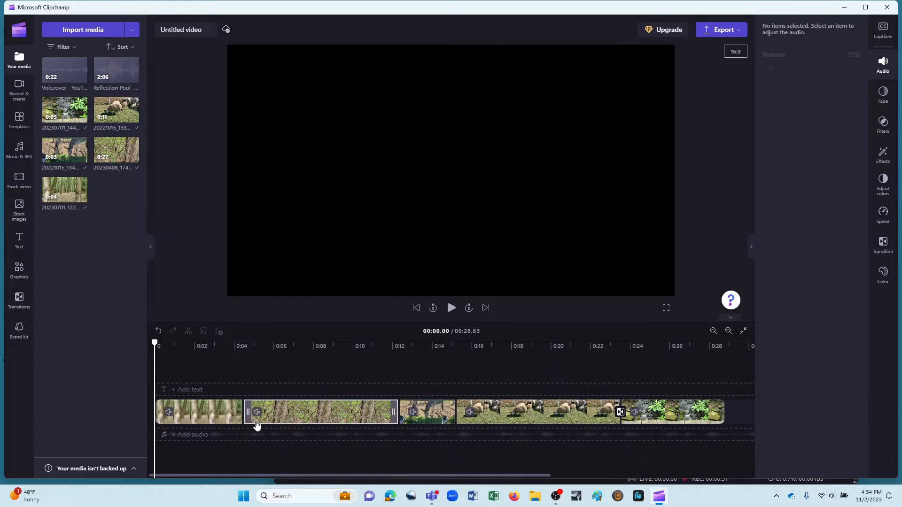
{"action": "mouse_move", "coordinate": [248, 420]}
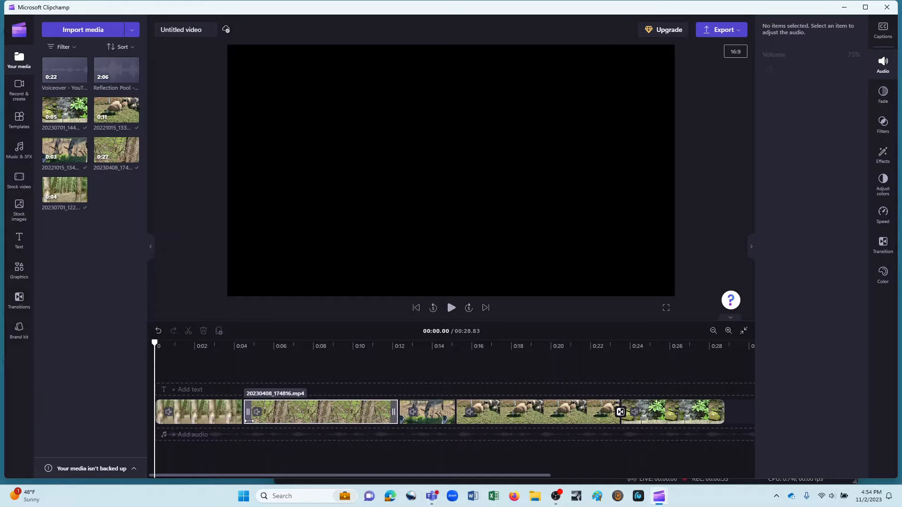
{"action": "left_click", "coordinate": [428, 412]}
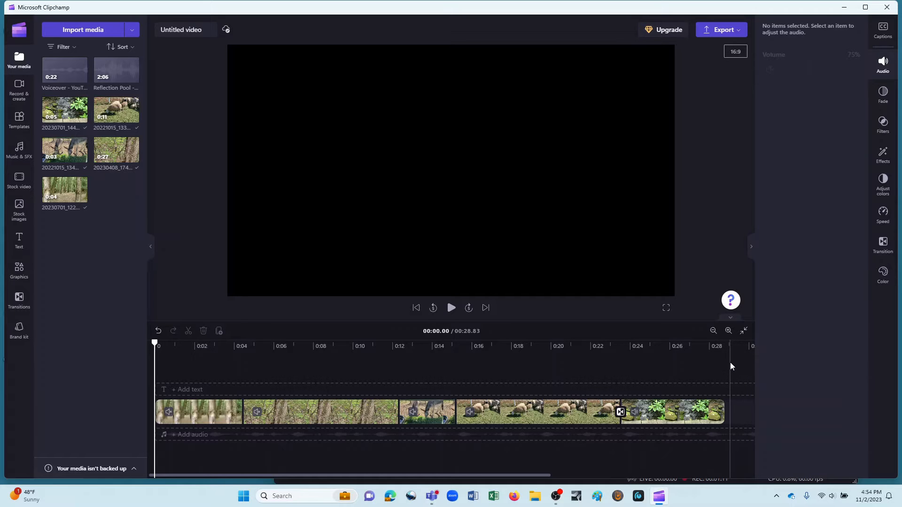
{"action": "mouse_move", "coordinate": [738, 373]}
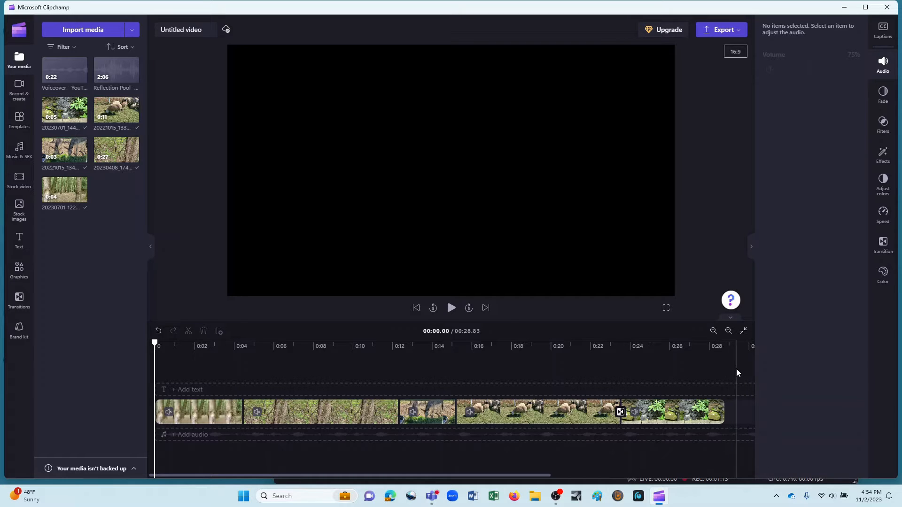
{"action": "mouse_move", "coordinate": [748, 376]}
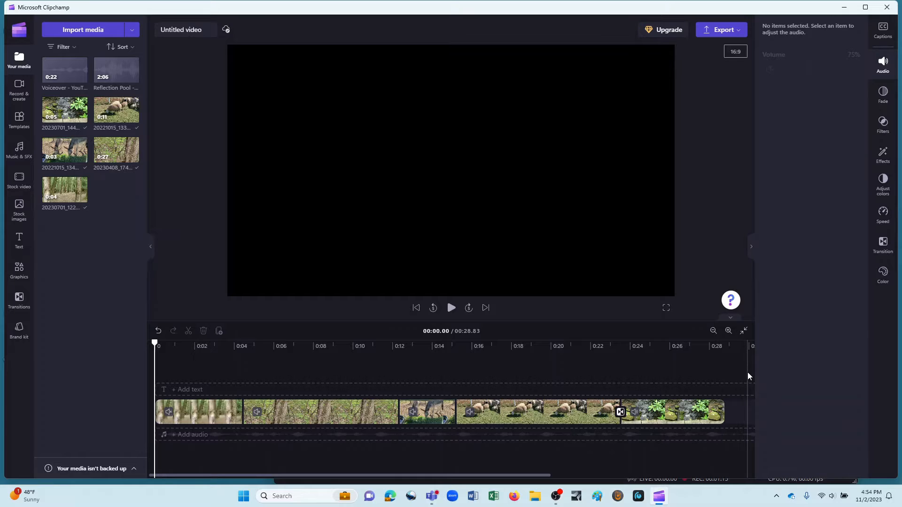
{"action": "mouse_move", "coordinate": [756, 379]}
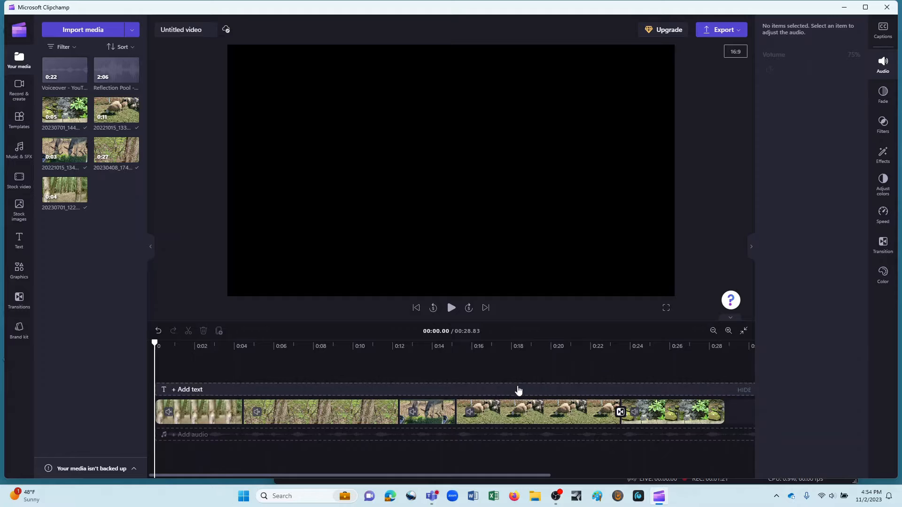
{"action": "left_click", "coordinate": [320, 412]}
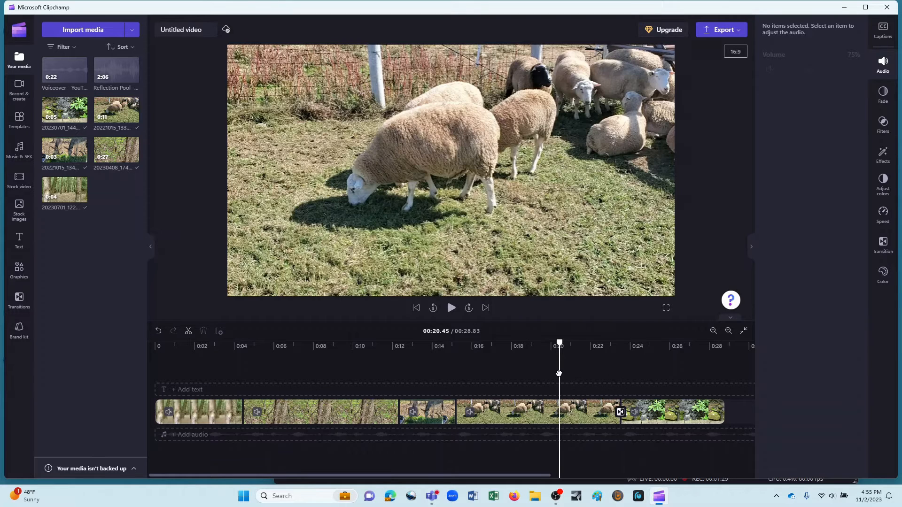
{"action": "left_click", "coordinate": [451, 307]}
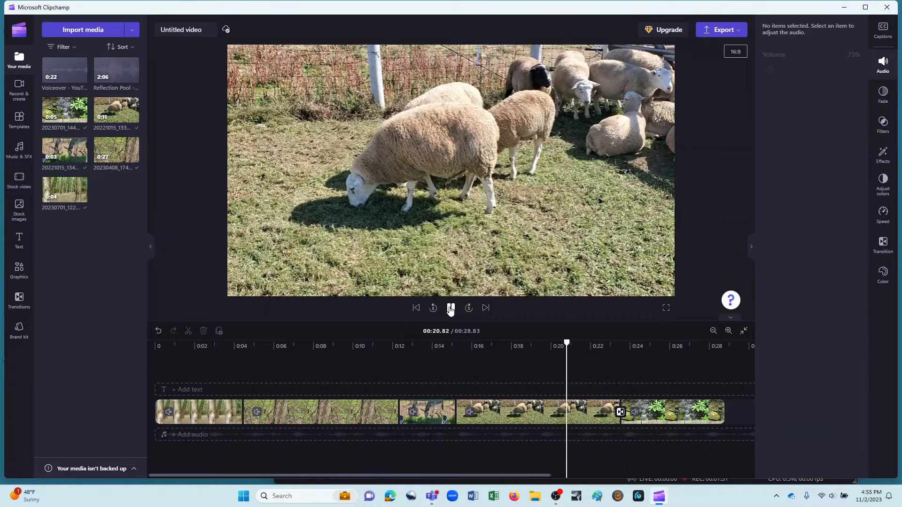
{"action": "left_click", "coordinate": [451, 308]}
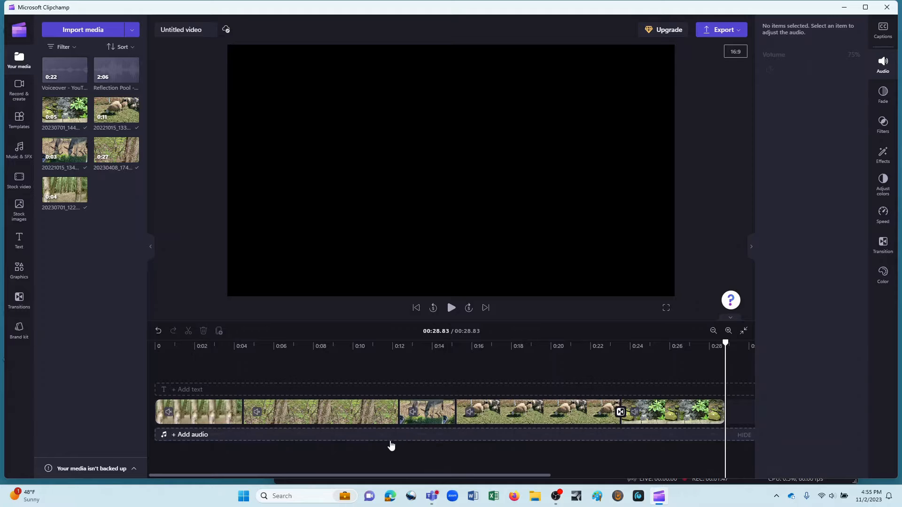
- Select the sheep clip and drag its volume slider down to 0%
{"action": "left_click", "coordinate": [321, 412]}
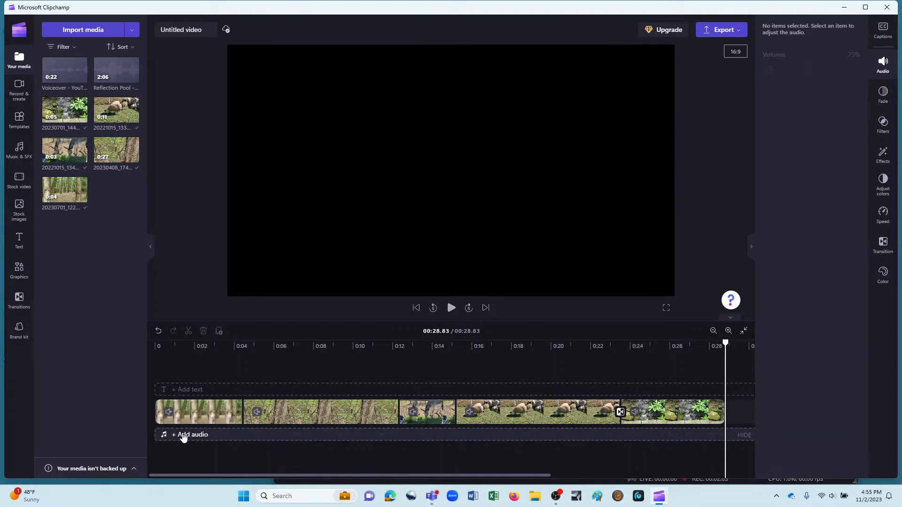
{"action": "left_click", "coordinate": [199, 412]}
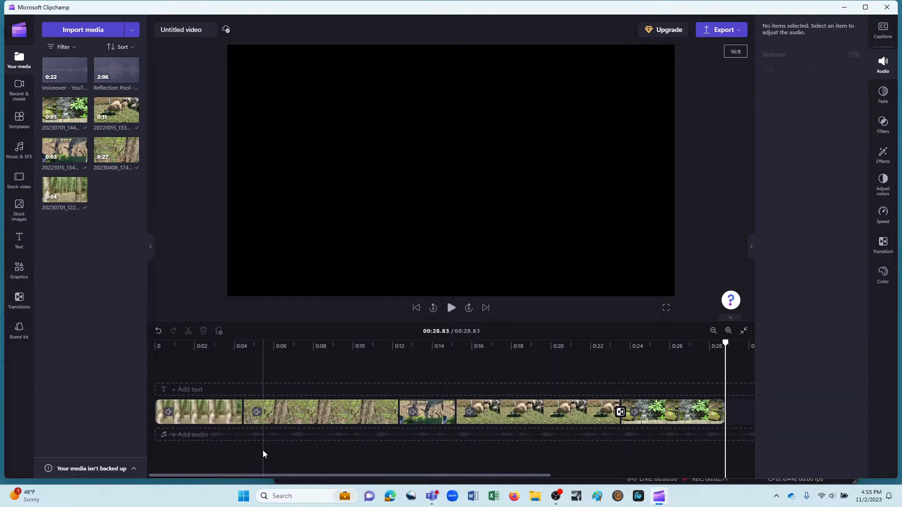
{"action": "mouse_move", "coordinate": [221, 450]}
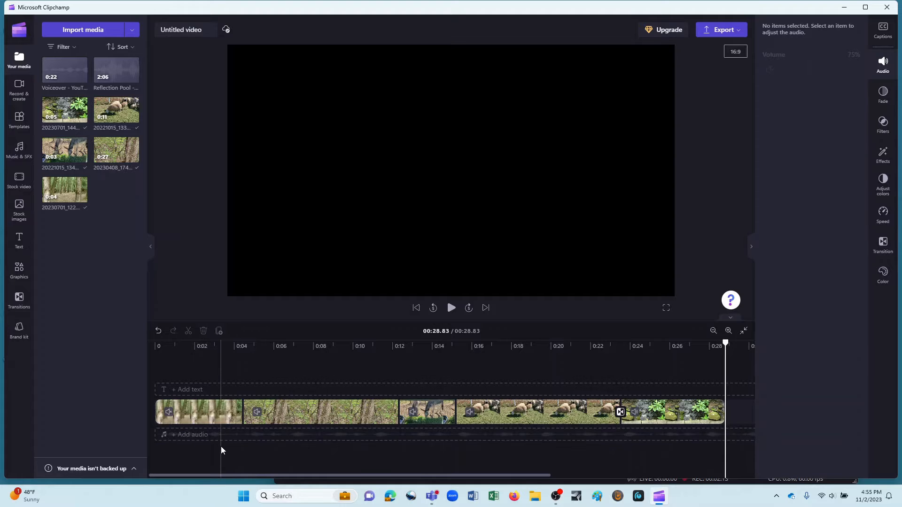
{"action": "left_click", "coordinate": [198, 412]}
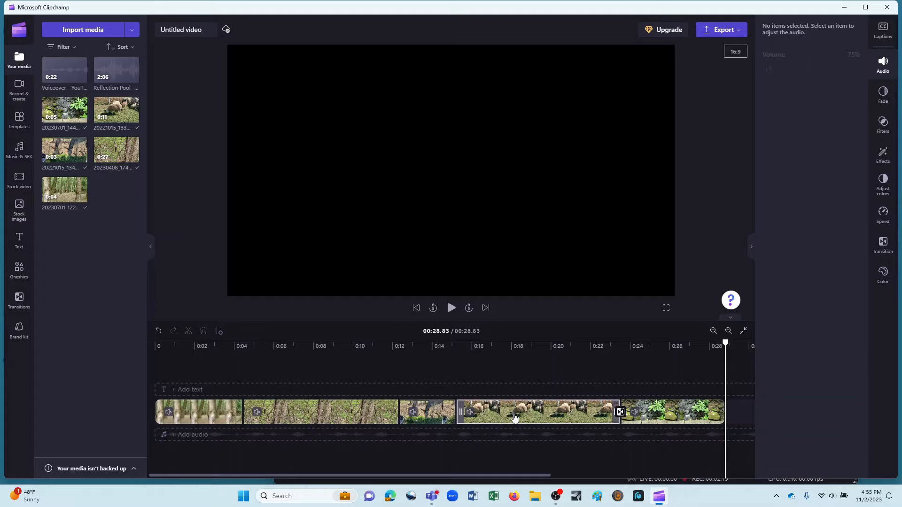
{"action": "mouse_move", "coordinate": [514, 417]}
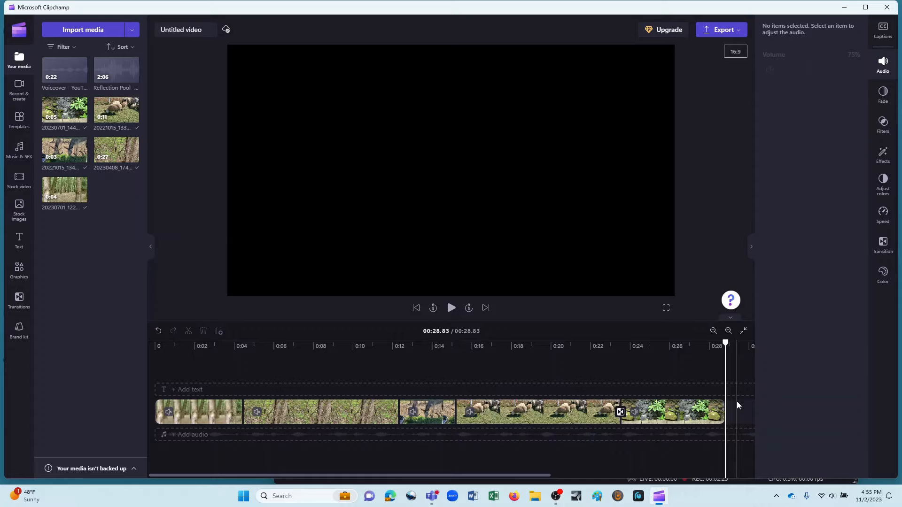
{"action": "left_click", "coordinate": [538, 412]}
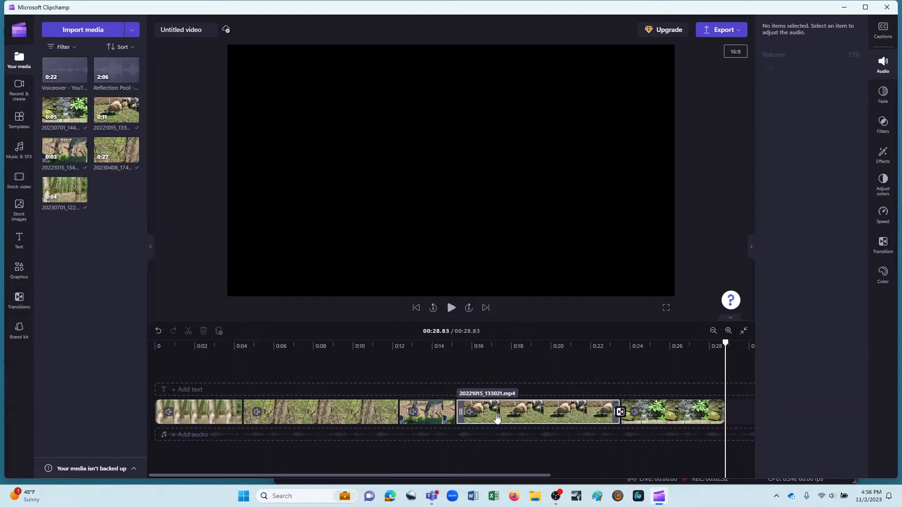
{"action": "left_click", "coordinate": [535, 412]}
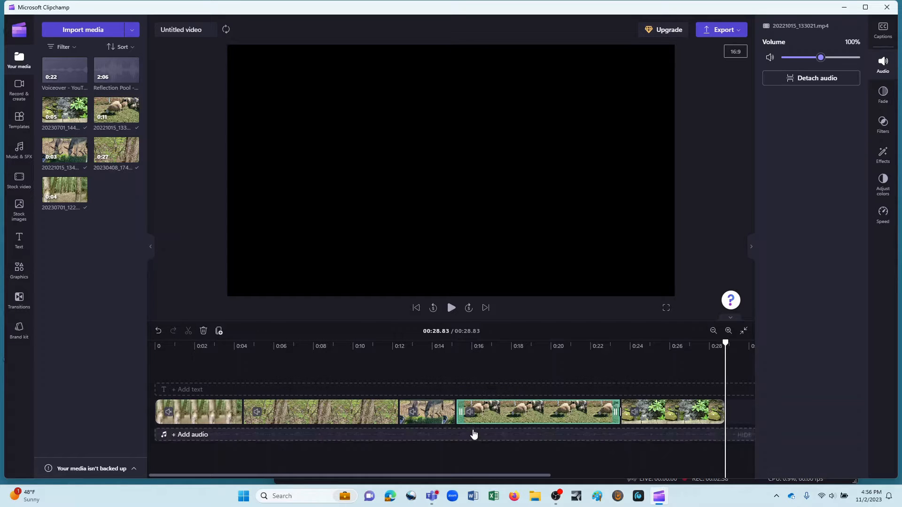
{"action": "left_click_drag", "start_coordinate": [821, 57], "coordinate": [781, 57]}
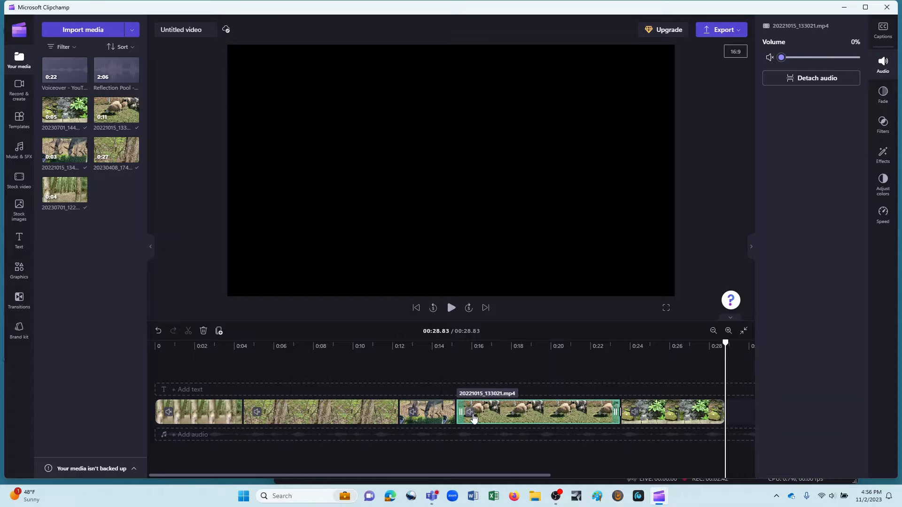
{"action": "mouse_move", "coordinate": [492, 414]}
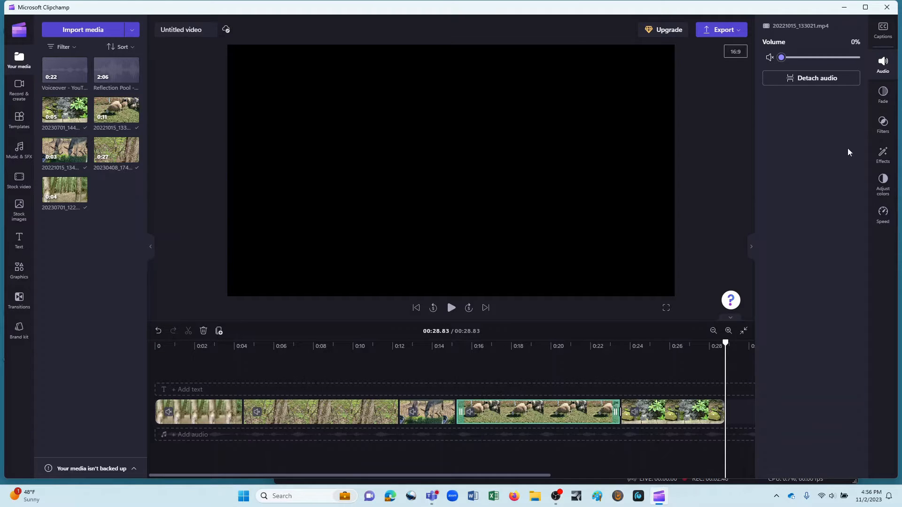
{"action": "mouse_move", "coordinate": [896, 45]}
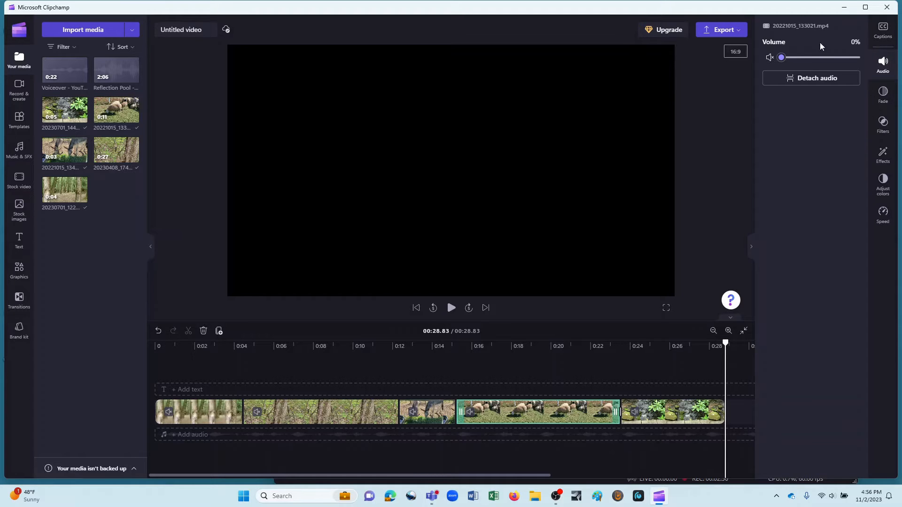
{"action": "mouse_move", "coordinate": [843, 51]}
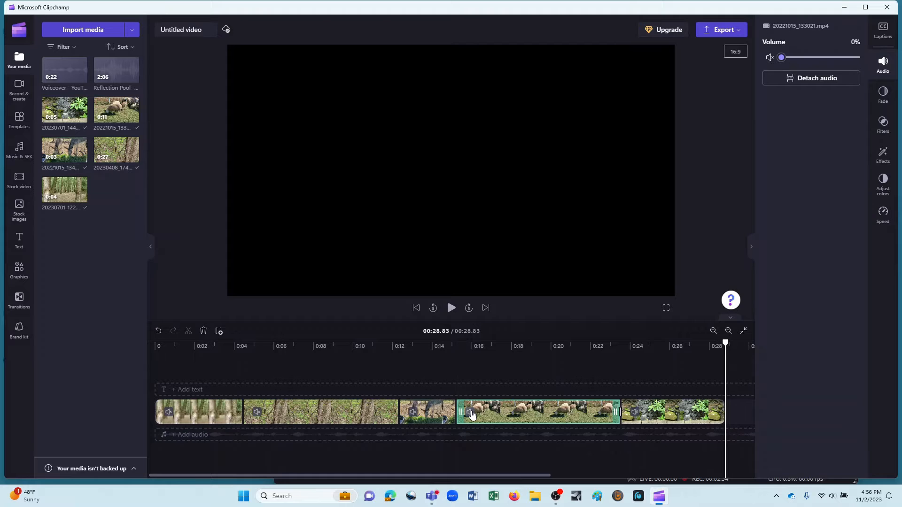
{"action": "mouse_move", "coordinate": [487, 411]}
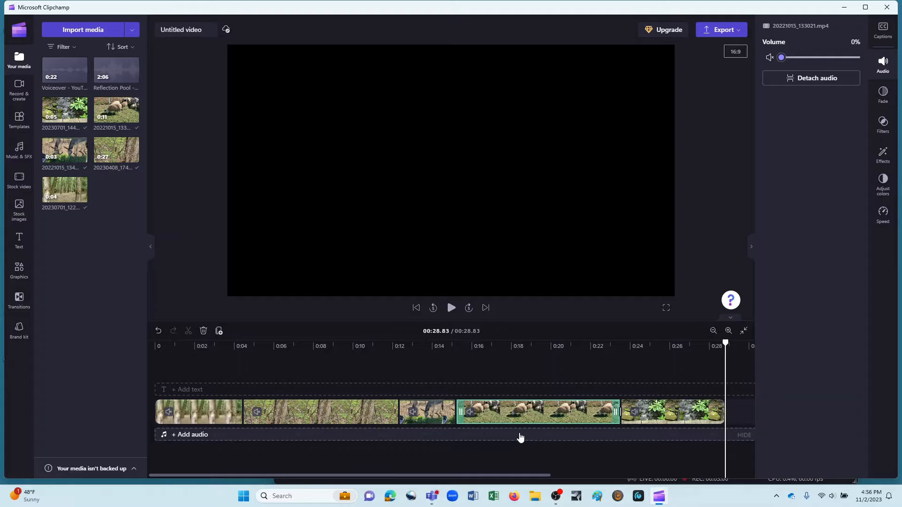
{"action": "left_click", "coordinate": [198, 412]}
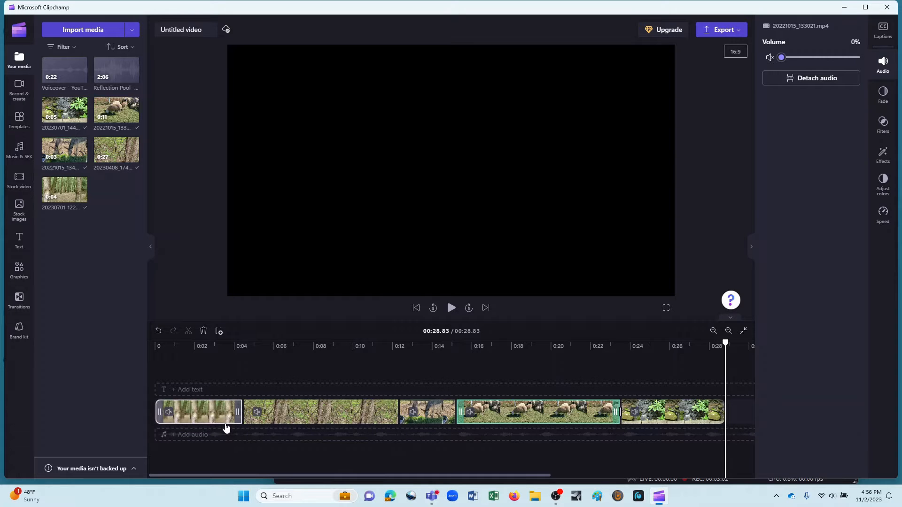
{"action": "left_click", "coordinate": [320, 412]}
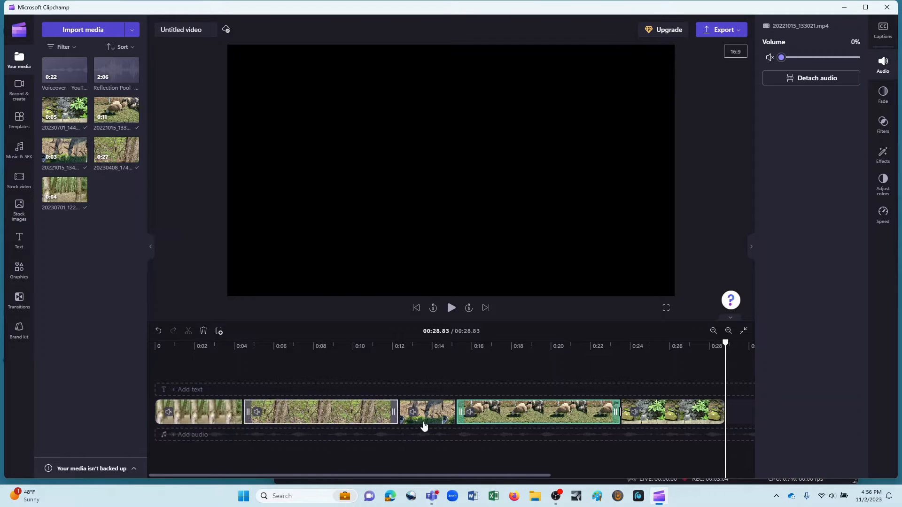
{"action": "left_click", "coordinate": [671, 411]}
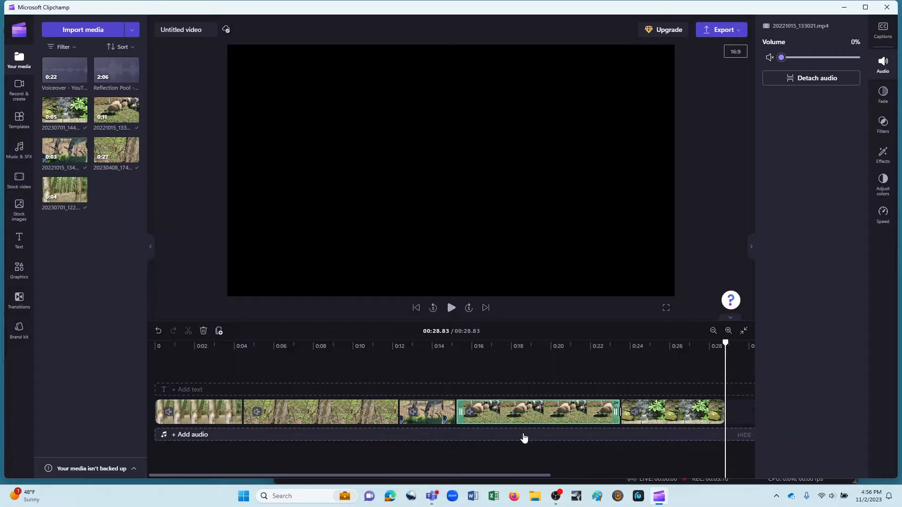
- Lower the final creek clip's volume to 41% and return the playhead to the start
{"action": "left_click", "coordinate": [321, 411]}
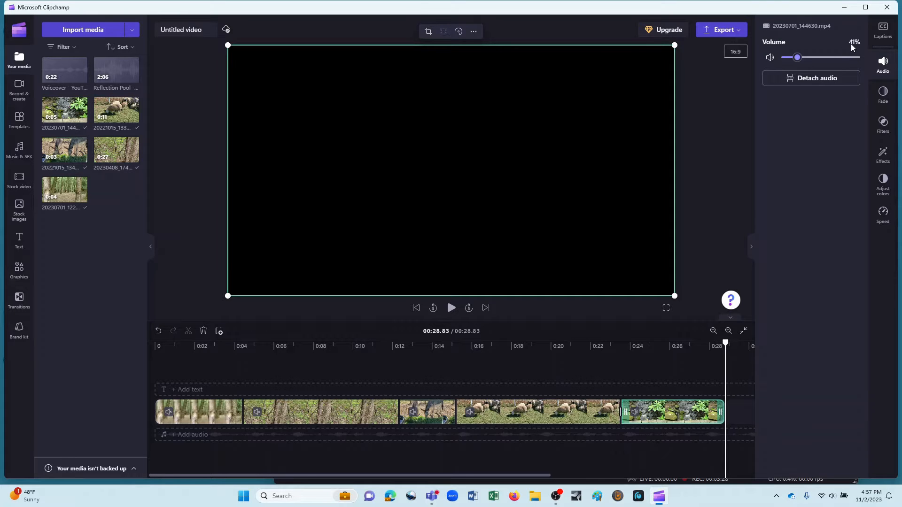
{"action": "mouse_move", "coordinate": [671, 385]}
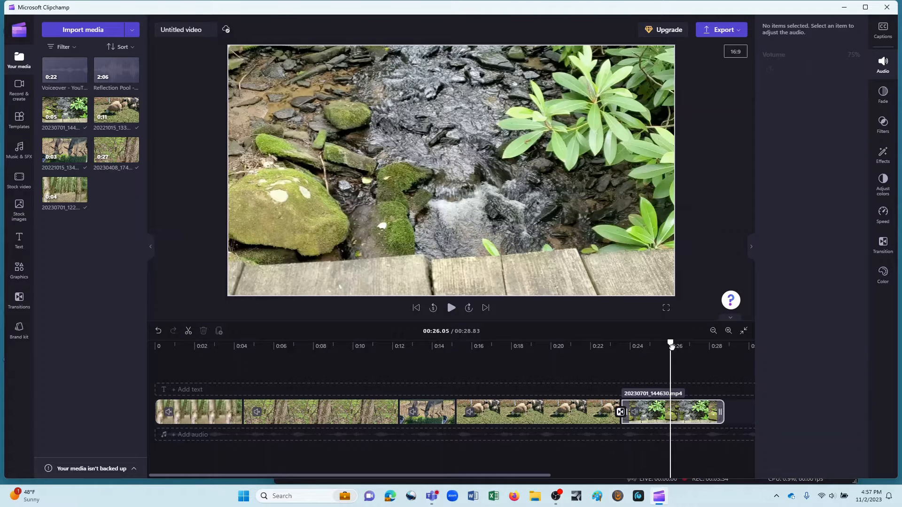
{"action": "left_click", "coordinate": [671, 412]}
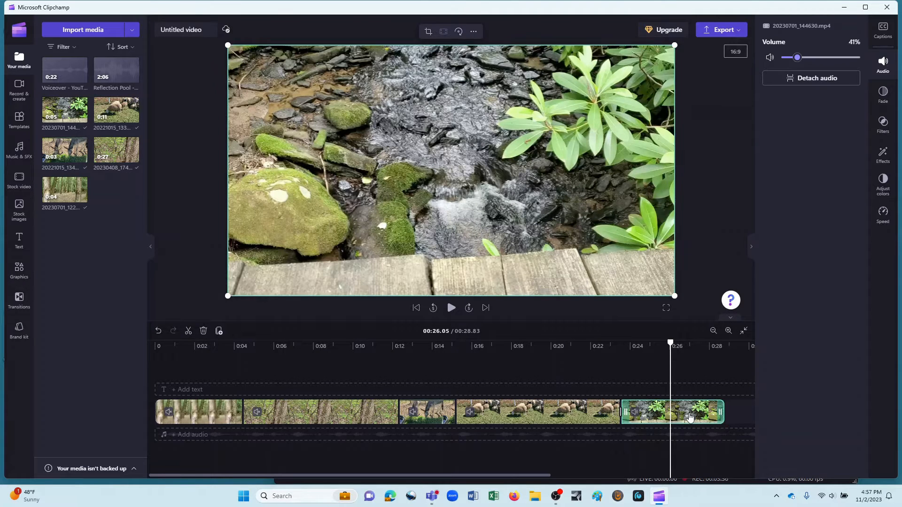
{"action": "mouse_move", "coordinate": [690, 415]}
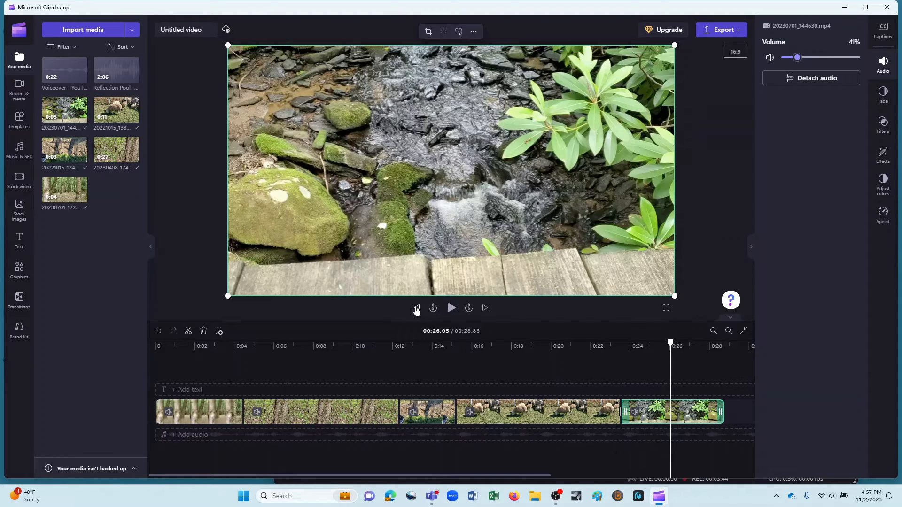
{"action": "left_click", "coordinate": [416, 308]}
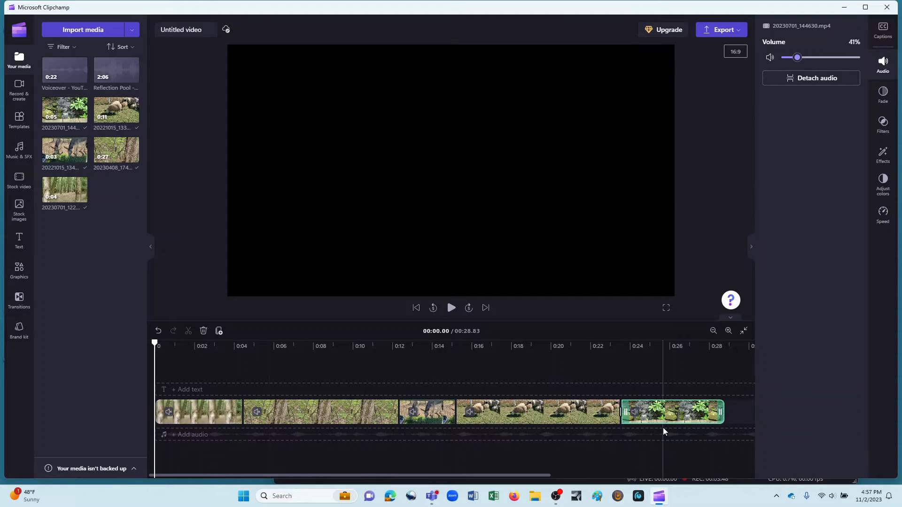
{"action": "mouse_move", "coordinate": [778, 380]}
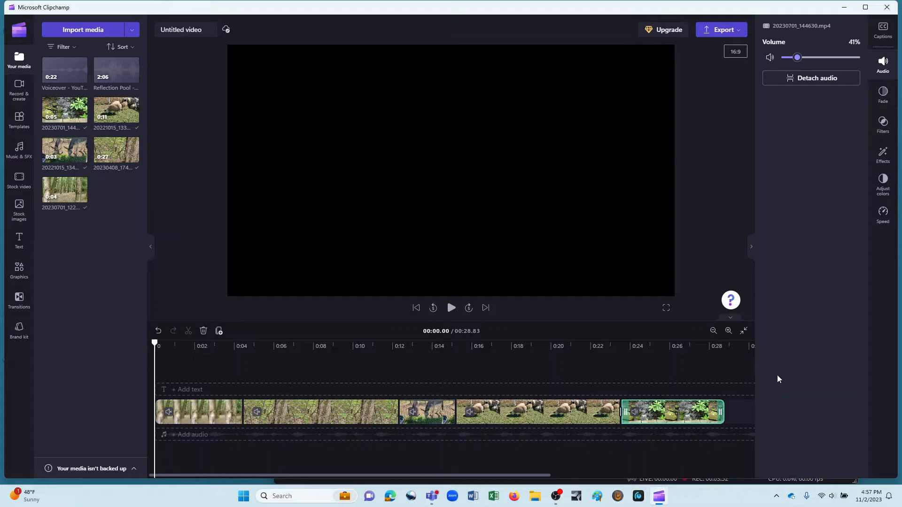
{"action": "mouse_move", "coordinate": [786, 389]}
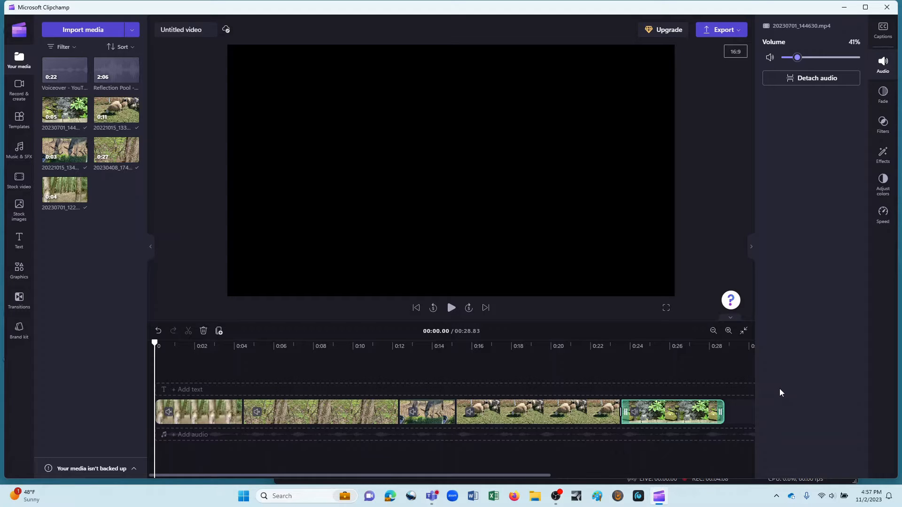
{"action": "mouse_move", "coordinate": [781, 392]}
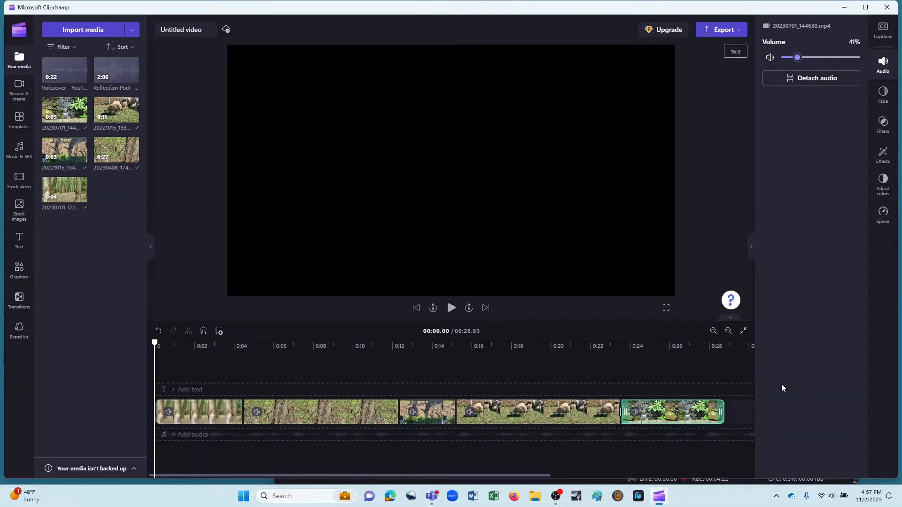
{"action": "mouse_move", "coordinate": [793, 389]}
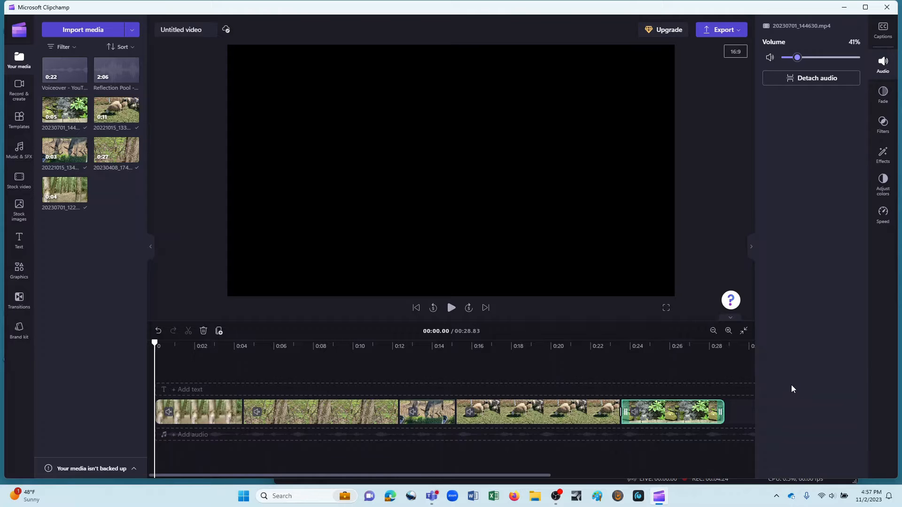
{"action": "mouse_move", "coordinate": [802, 387]}
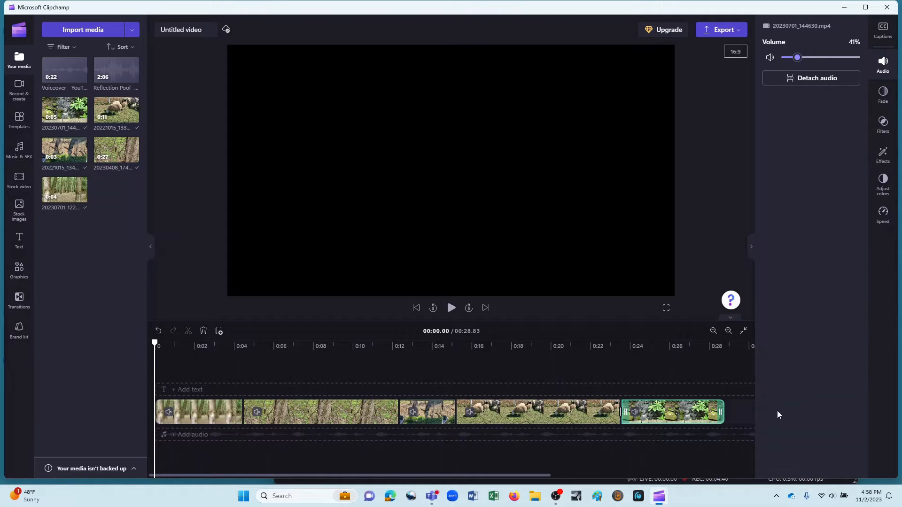
{"action": "mouse_move", "coordinate": [786, 411]}
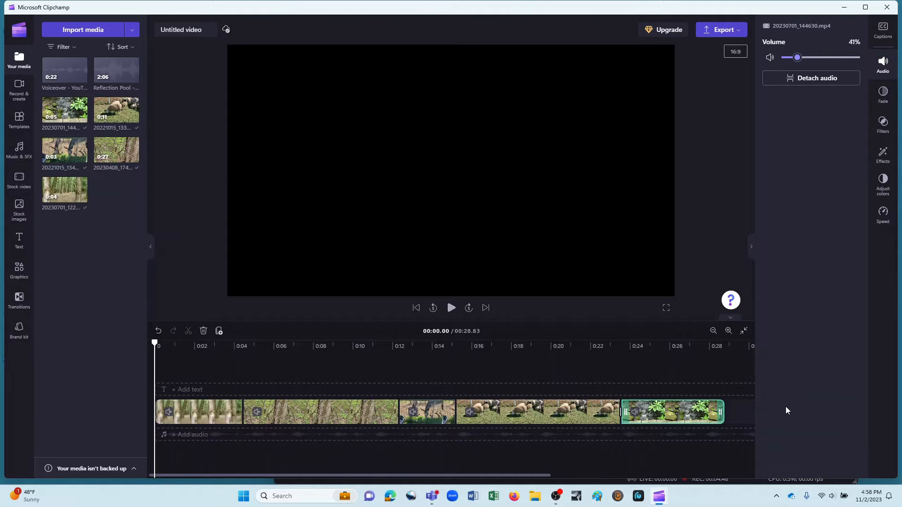
{"action": "mouse_move", "coordinate": [778, 412]}
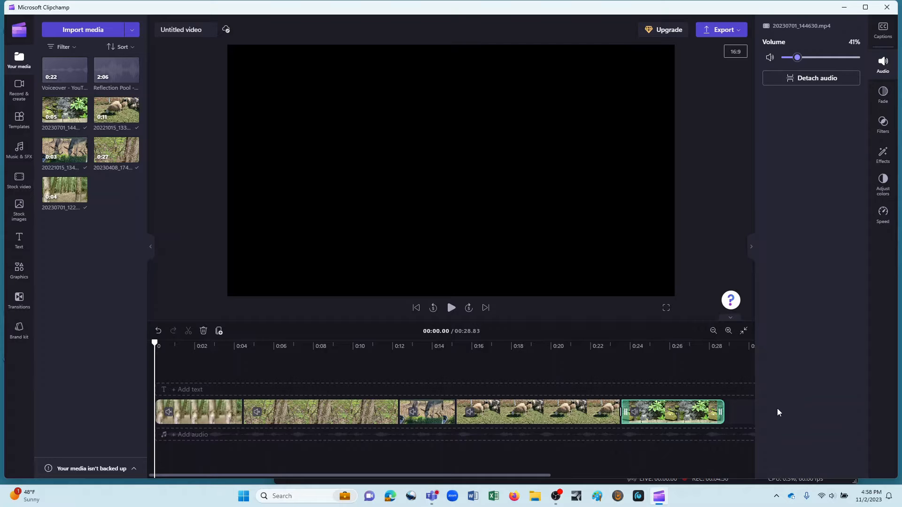
{"action": "mouse_move", "coordinate": [128, 109]}
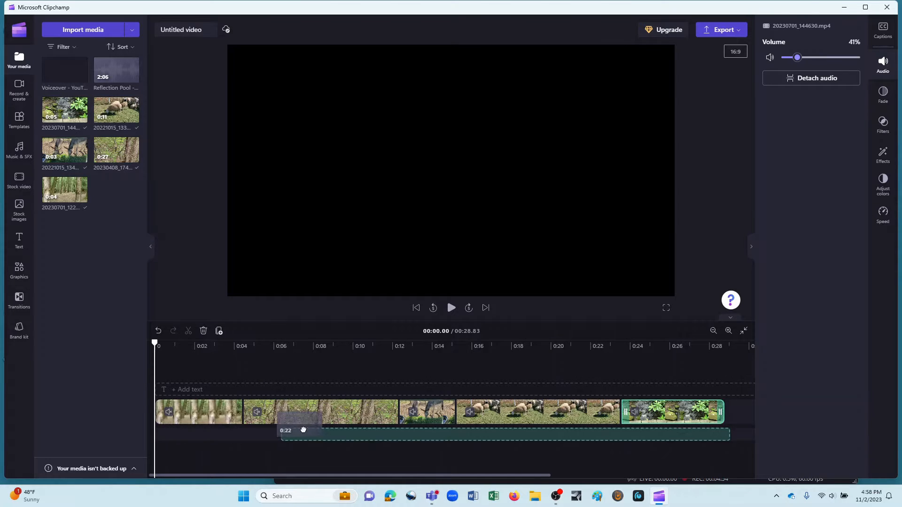
- Place the Voiceover recording on an audio track, starting near 0:03 and ending around 0:25
{"action": "left_click_drag", "start_coordinate": [303, 430], "coordinate": [249, 427]}
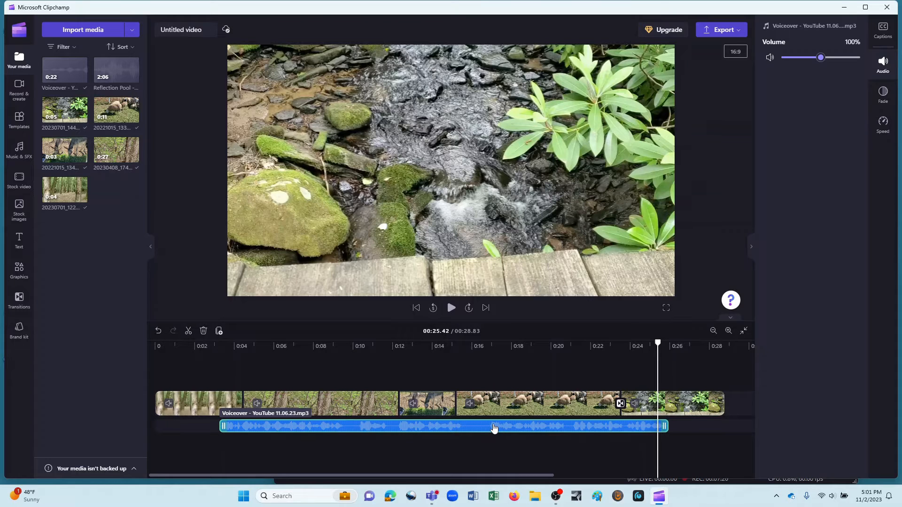
{"action": "left_click_drag", "start_coordinate": [494, 426], "coordinate": [484, 425]}
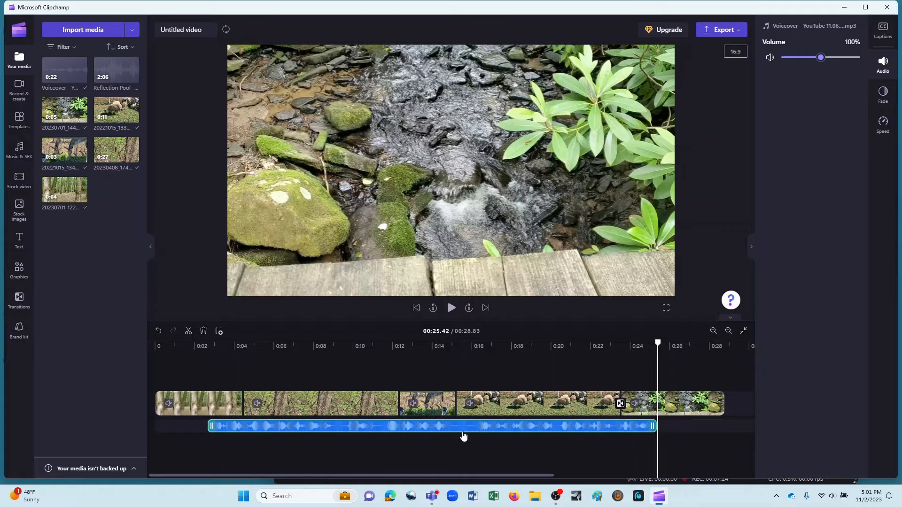
{"action": "mouse_move", "coordinate": [560, 429]}
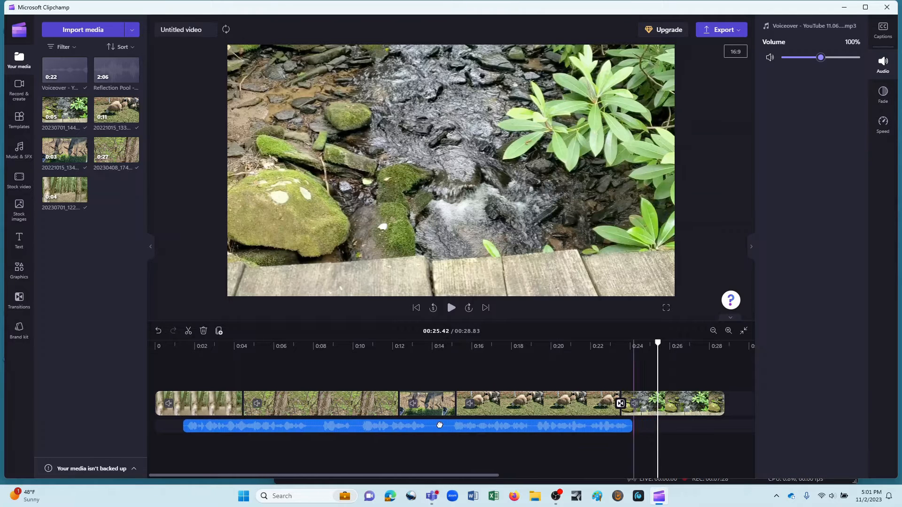
{"action": "left_click_drag", "start_coordinate": [439, 425], "coordinate": [476, 428]}
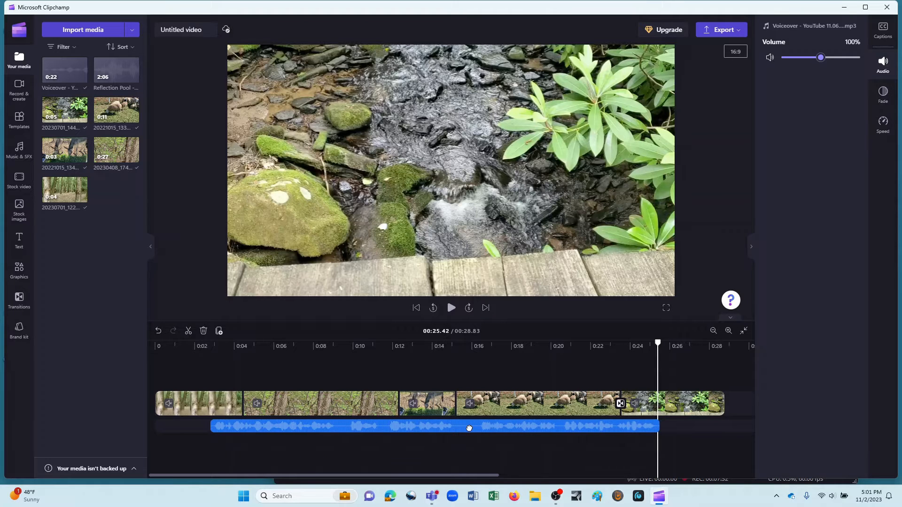
{"action": "left_click", "coordinate": [469, 427]}
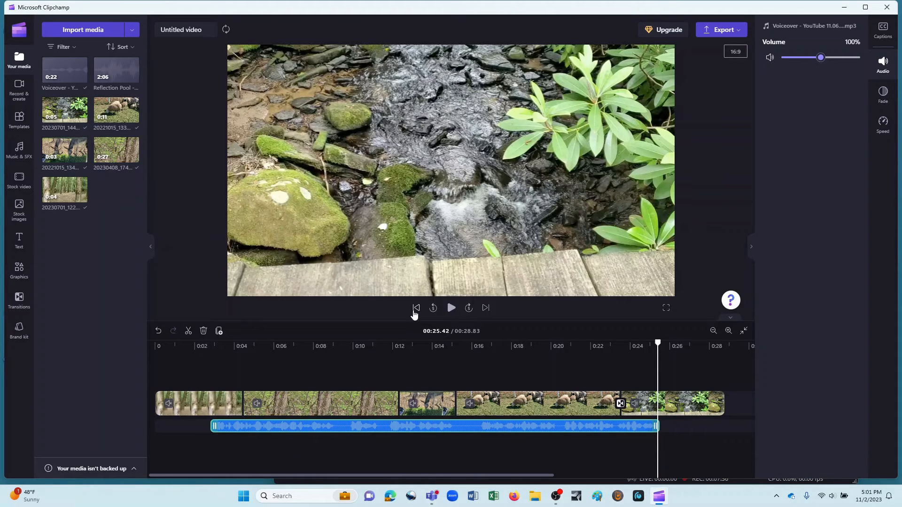
{"action": "left_click", "coordinate": [416, 308]}
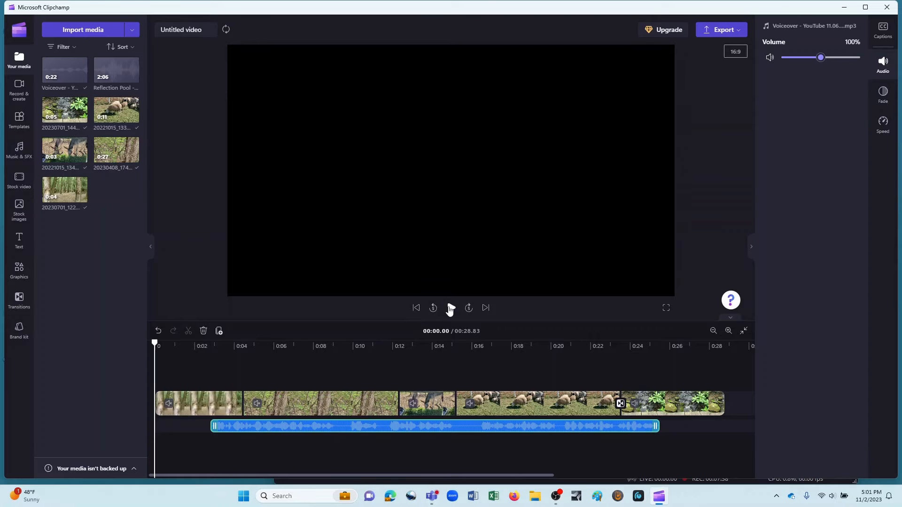
{"action": "left_click", "coordinate": [450, 308]}
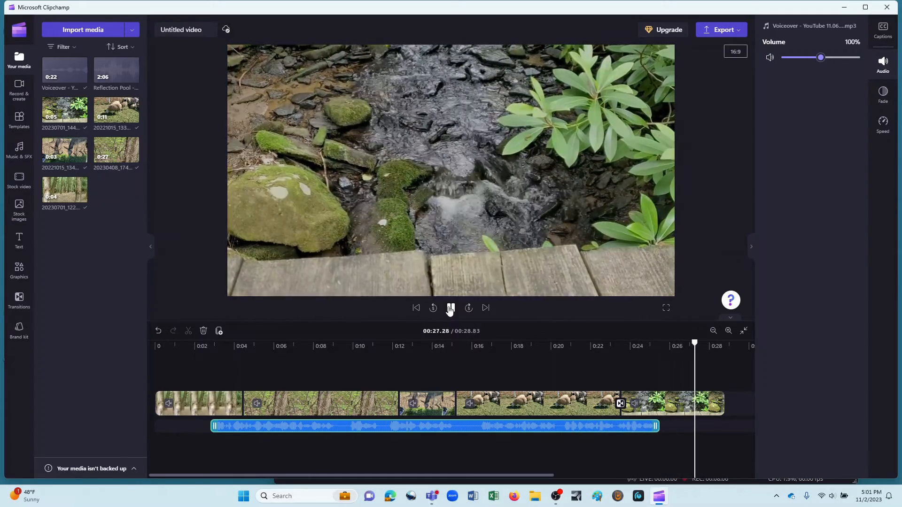
{"action": "left_click", "coordinate": [451, 308]}
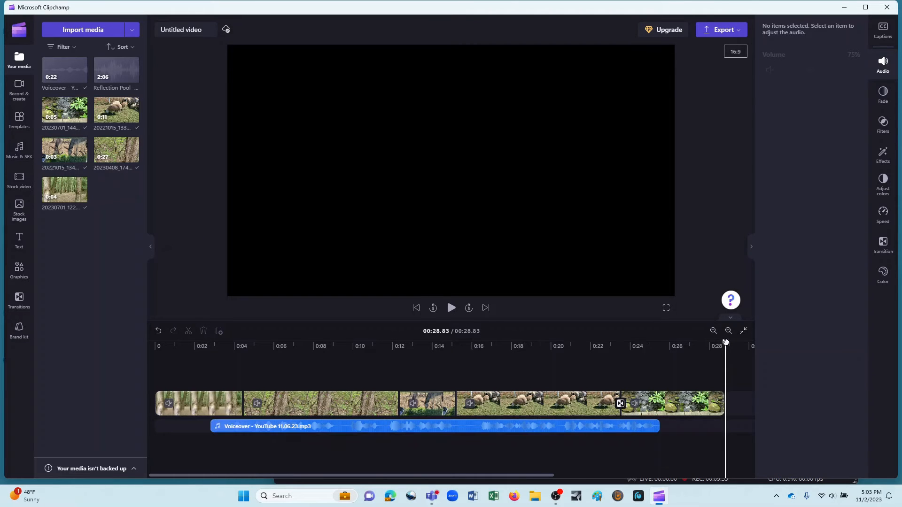
- Split the voiceover at 0:15.75 and move its first piece to start at 0:00
{"action": "left_click", "coordinate": [587, 346]}
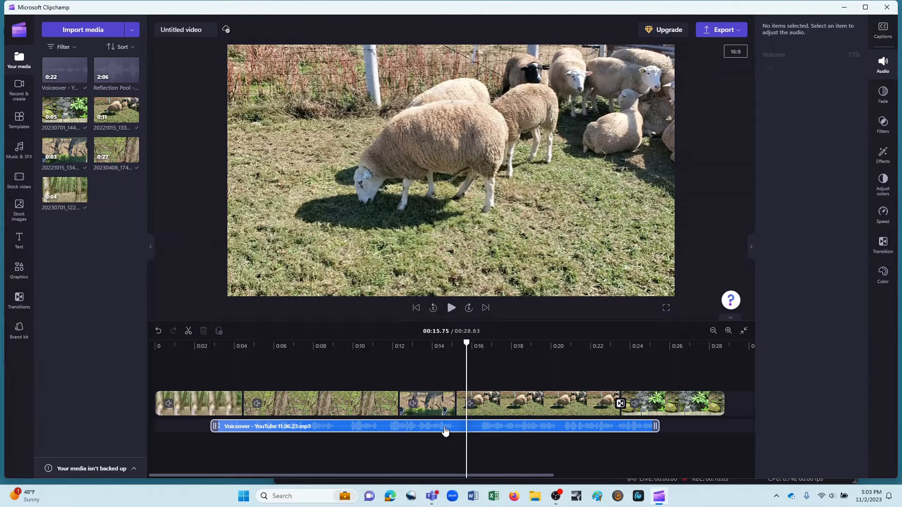
{"action": "mouse_move", "coordinate": [489, 432]}
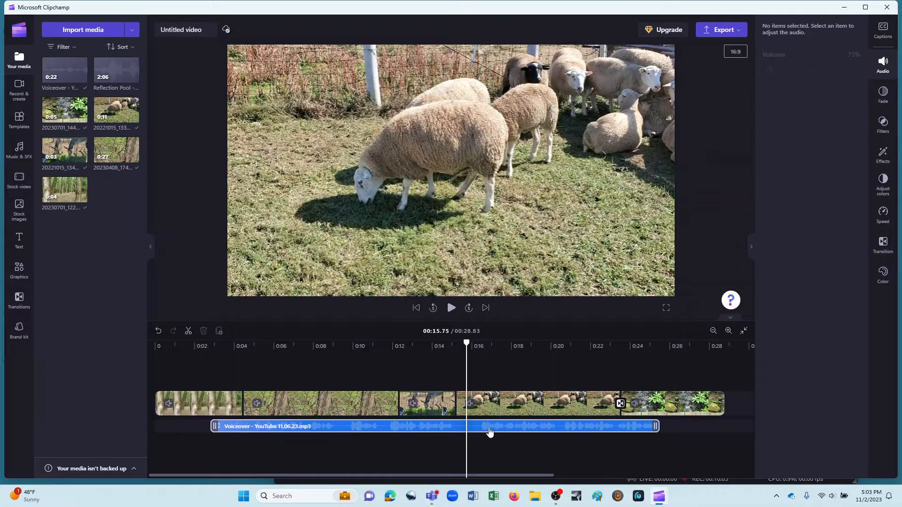
{"action": "right_click", "coordinate": [489, 426]}
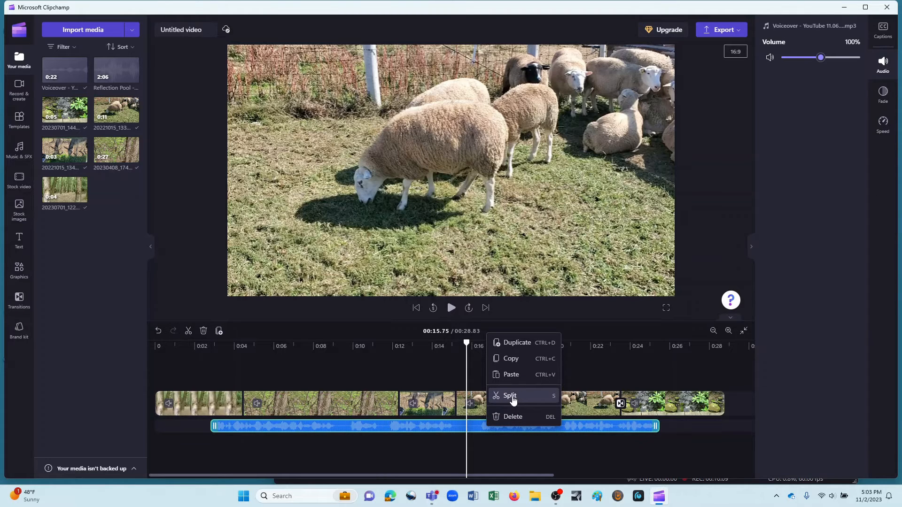
{"action": "left_click", "coordinate": [510, 395]}
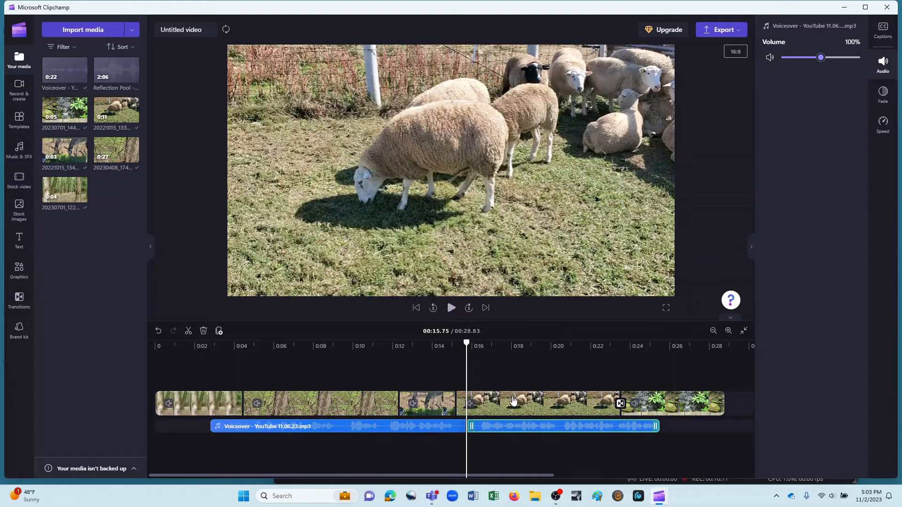
{"action": "left_click", "coordinate": [333, 426]}
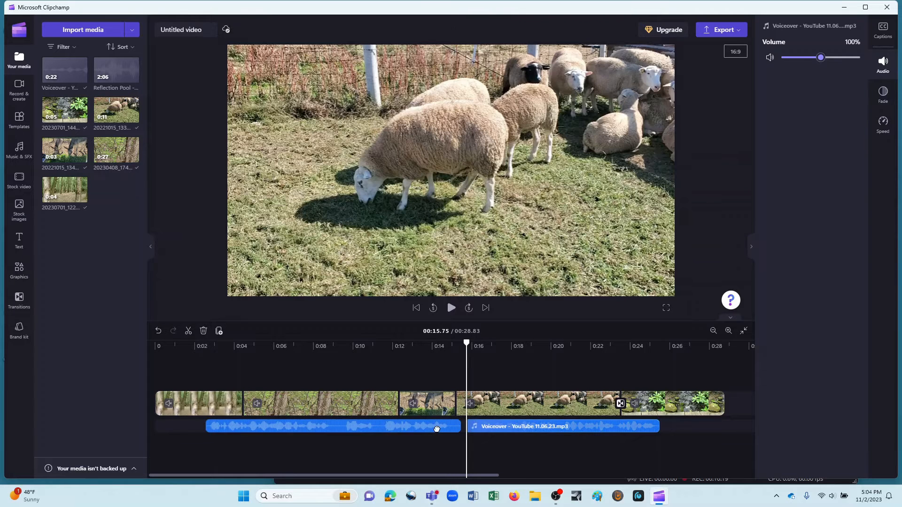
{"action": "left_click_drag", "start_coordinate": [436, 428], "coordinate": [389, 433]}
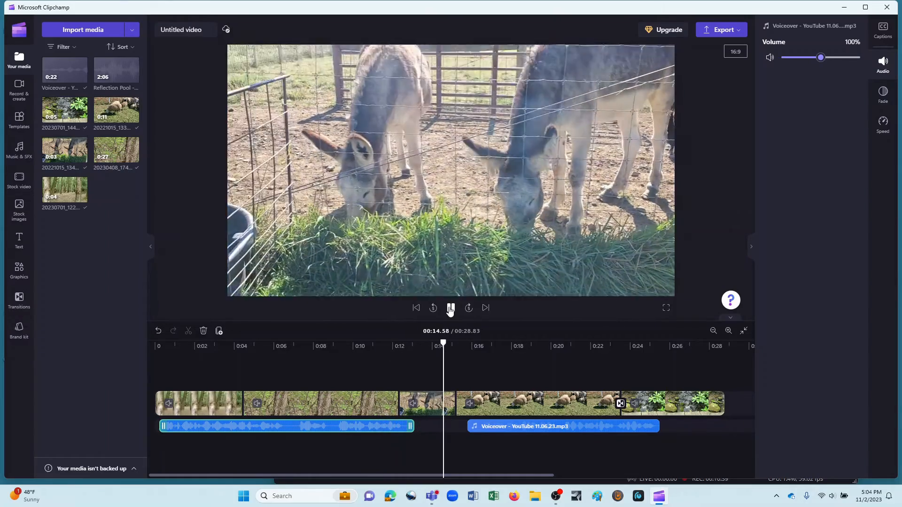
{"action": "left_click", "coordinate": [450, 307]}
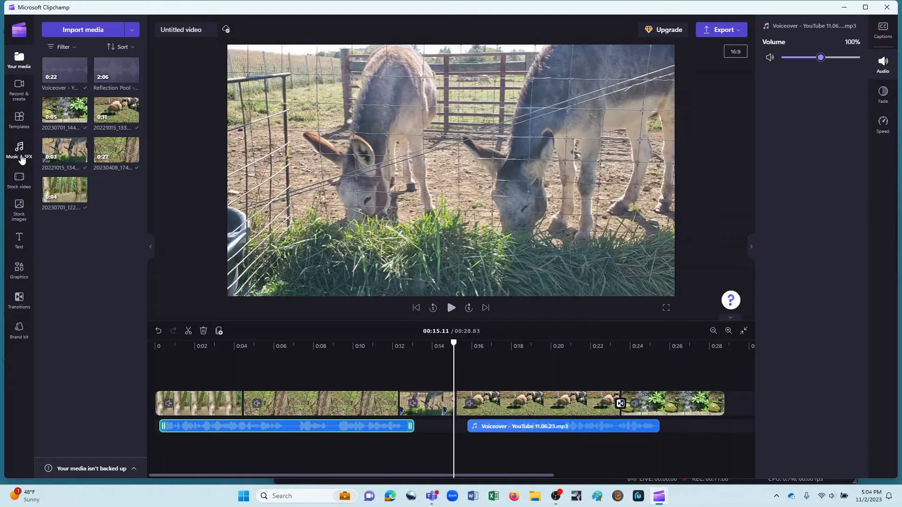
- Browse Music & SFX, then return to Your media for the Reflection Pool track
{"action": "left_click", "coordinate": [18, 151]}
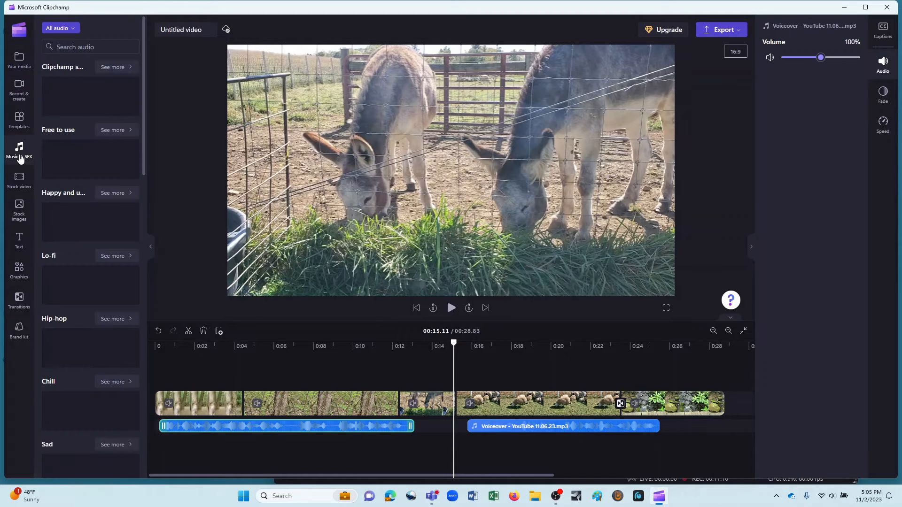
{"action": "left_click", "coordinate": [18, 150]}
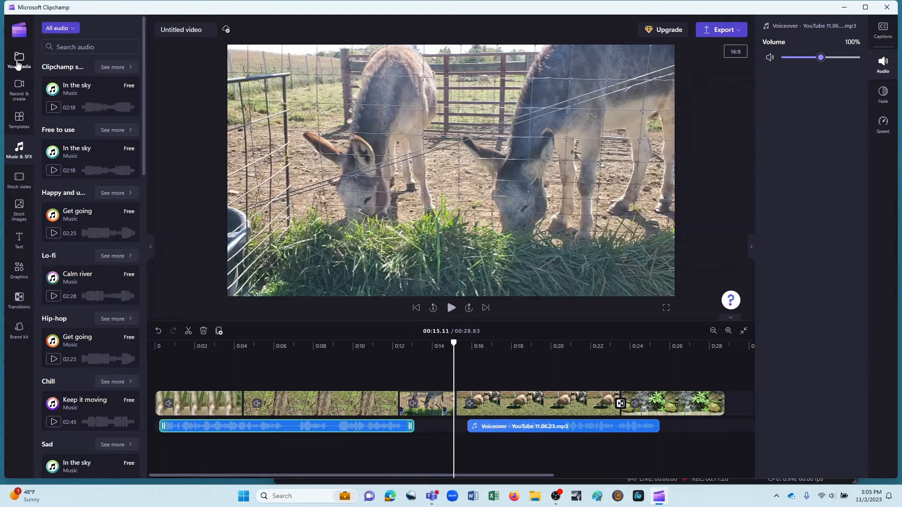
{"action": "left_click", "coordinate": [18, 59]}
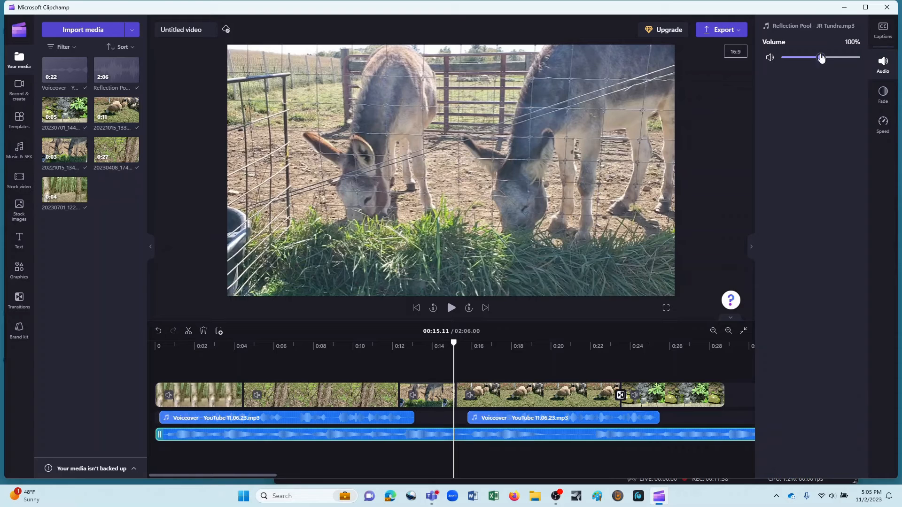
- Mute the Reflection Pool music, preview from the start, then raise its volume to 33%
{"action": "left_click_drag", "start_coordinate": [822, 58], "coordinate": [820, 57]}
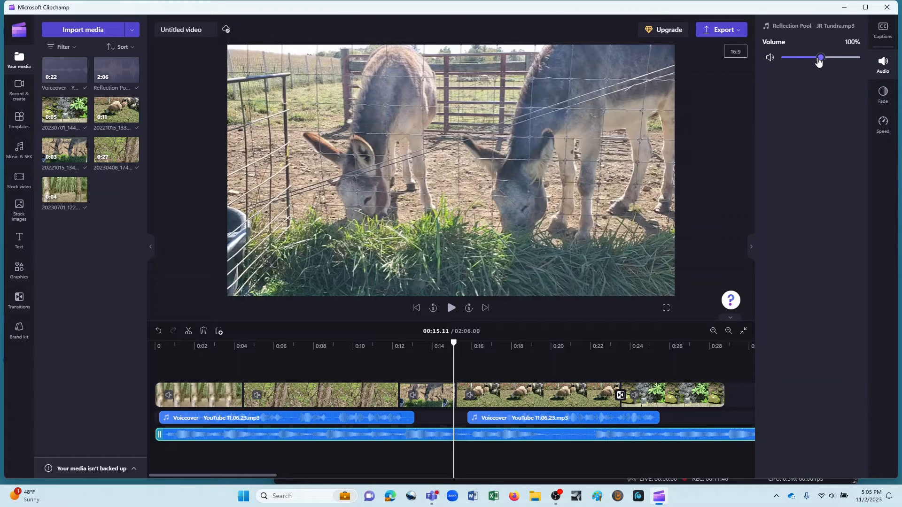
{"action": "left_click_drag", "start_coordinate": [819, 57], "coordinate": [781, 57]}
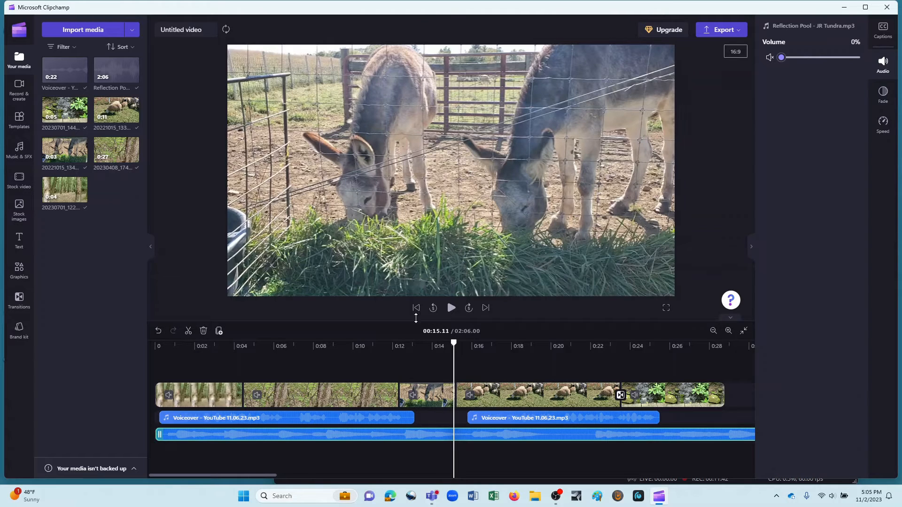
{"action": "left_click", "coordinate": [416, 308]}
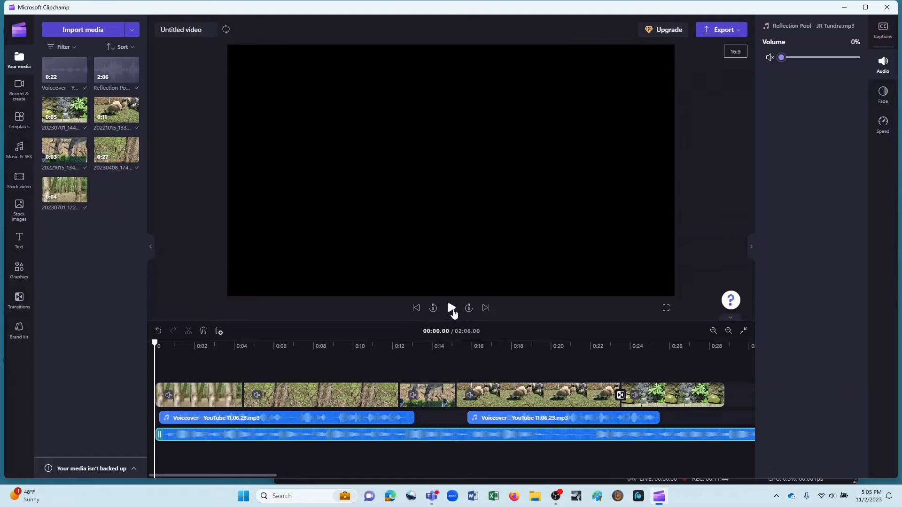
{"action": "mouse_move", "coordinate": [452, 311]}
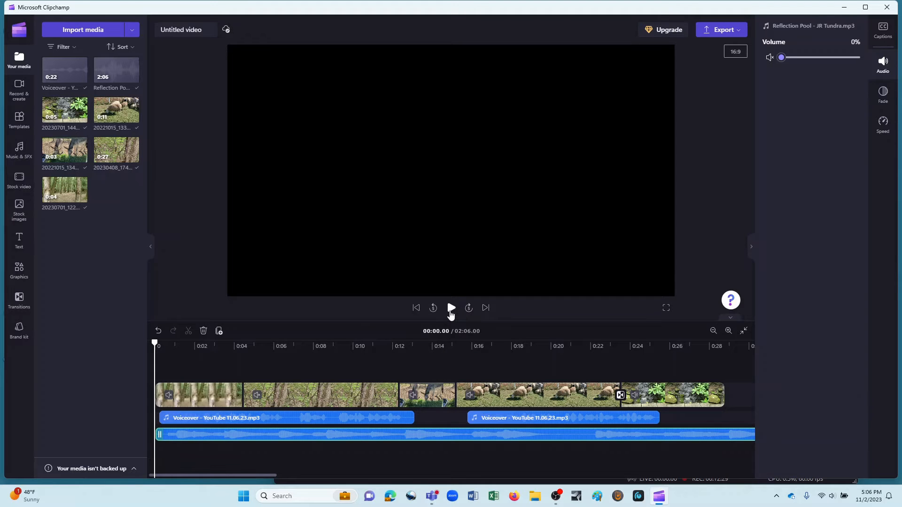
{"action": "left_click", "coordinate": [450, 307]}
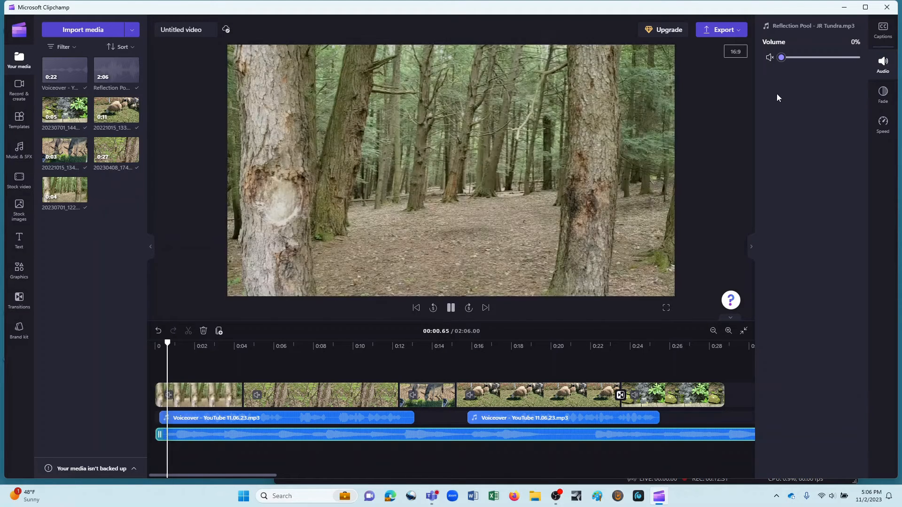
{"action": "left_click_drag", "start_coordinate": [781, 57], "coordinate": [790, 57]}
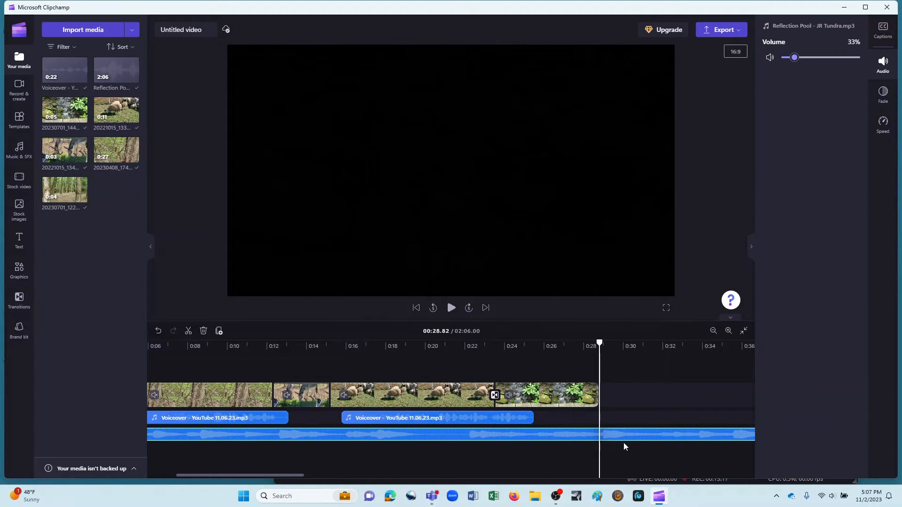
{"action": "mouse_move", "coordinate": [614, 434]}
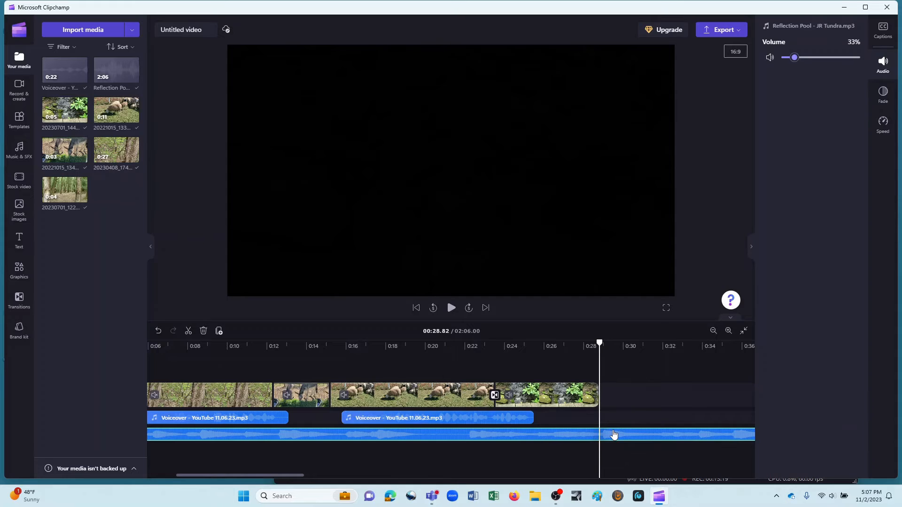
- Split the Reflection Pool music where the video ends and move the playhead to 0:26
{"action": "right_click", "coordinate": [614, 435]}
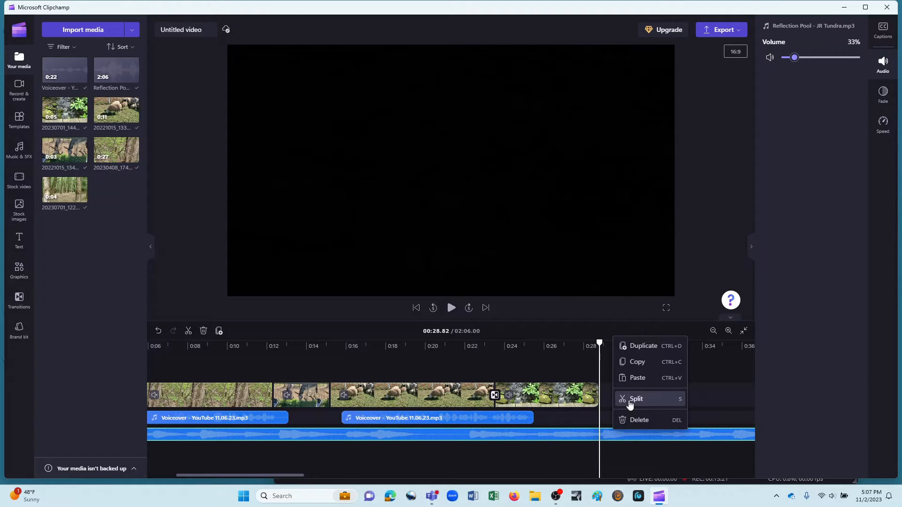
{"action": "left_click", "coordinate": [635, 399]}
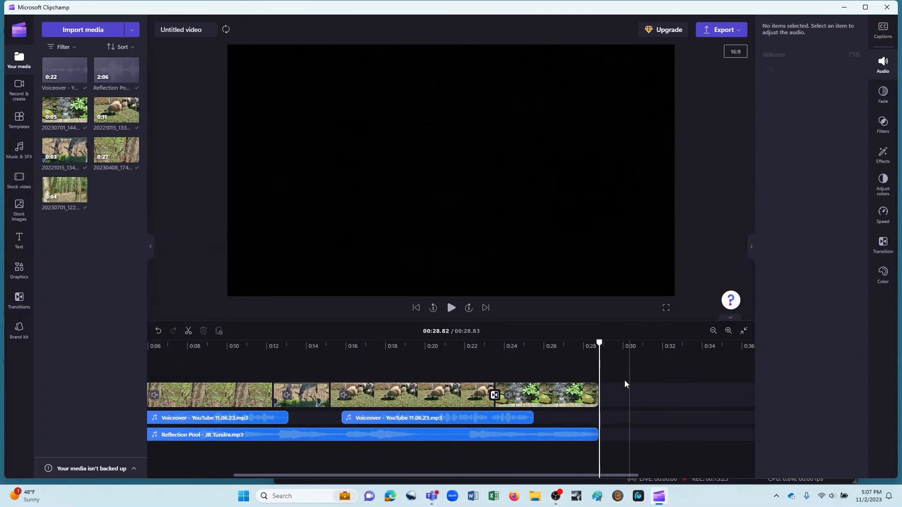
{"action": "left_click_drag", "start_coordinate": [599, 342], "coordinate": [580, 348]}
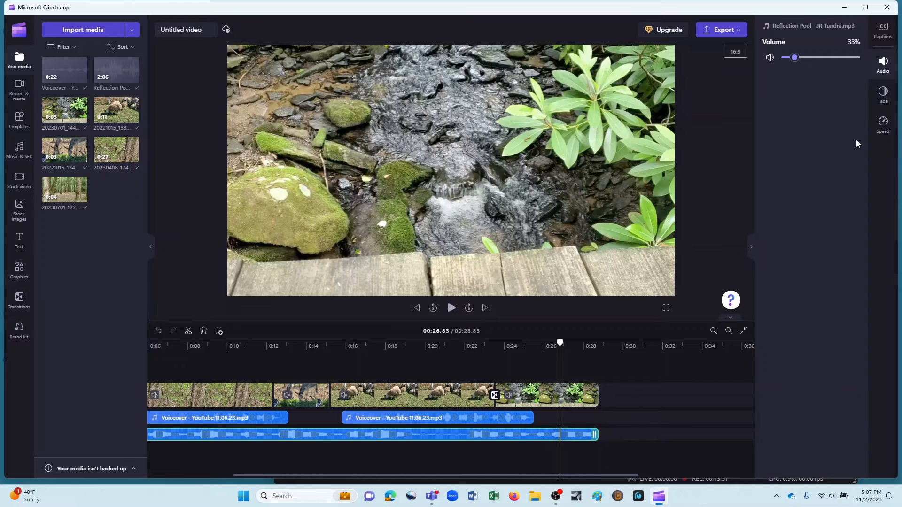
- Give the music a fade-out of about one second
{"action": "left_click", "coordinate": [882, 94]}
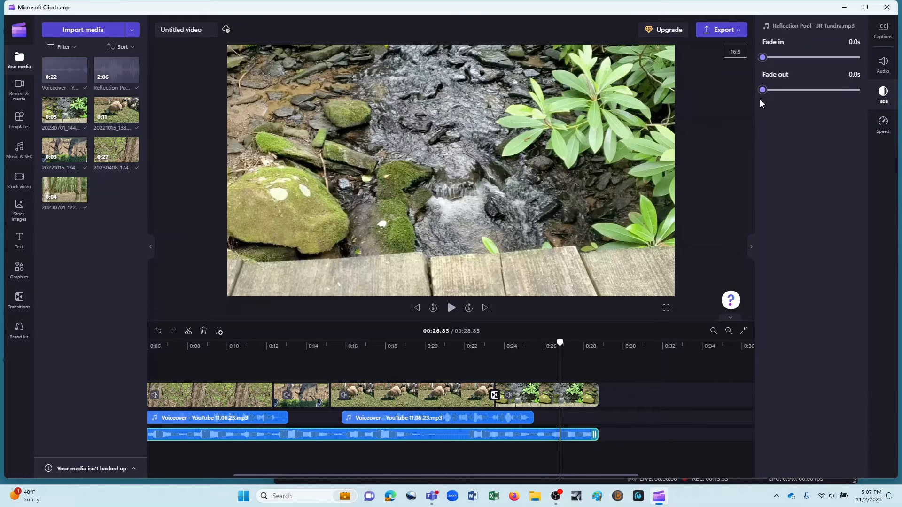
{"action": "left_click_drag", "start_coordinate": [763, 90], "coordinate": [797, 90]}
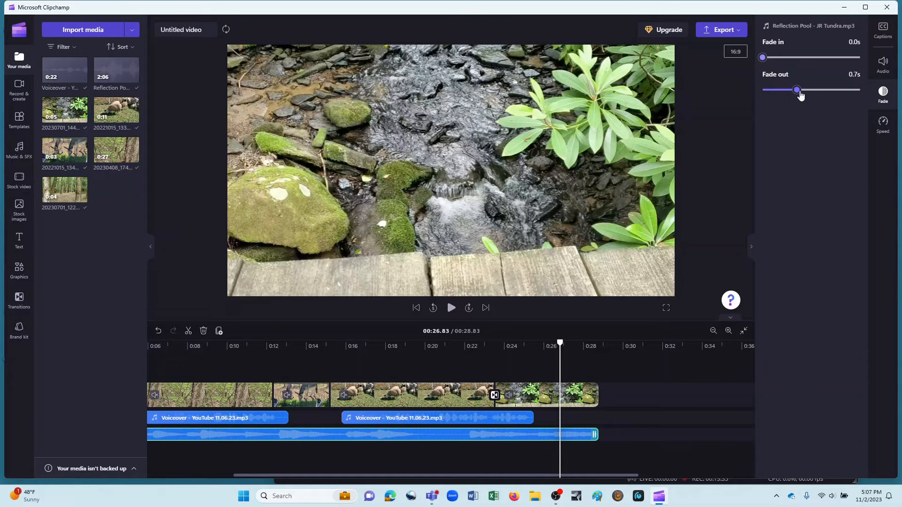
{"action": "left_click_drag", "start_coordinate": [797, 89], "coordinate": [806, 90]}
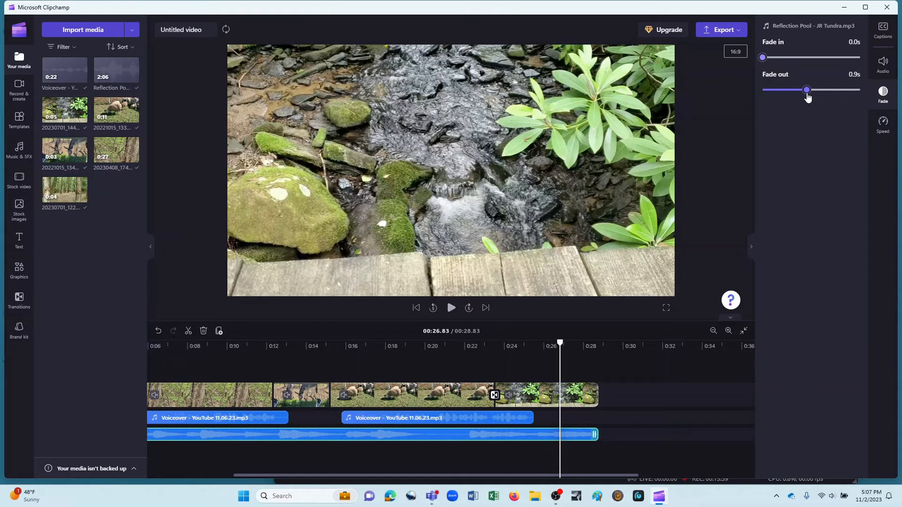
{"action": "left_click_drag", "start_coordinate": [807, 90], "coordinate": [812, 90]}
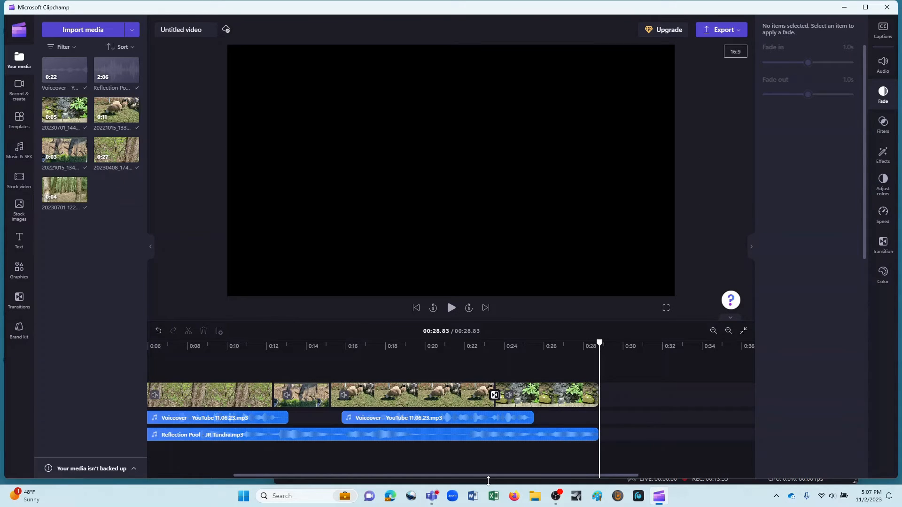
- Fit the whole timeline into view and delete the first voiceover clip
{"action": "left_click", "coordinate": [728, 331]}
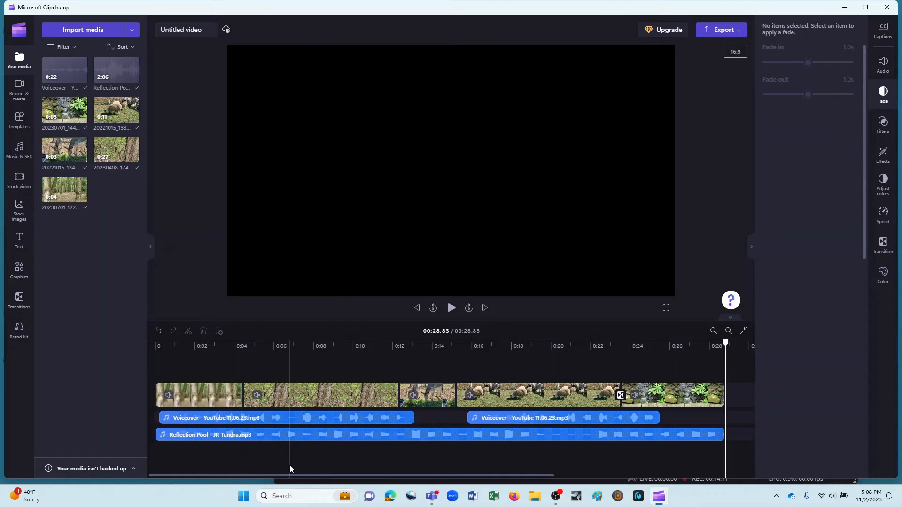
{"action": "right_click", "coordinate": [564, 418]}
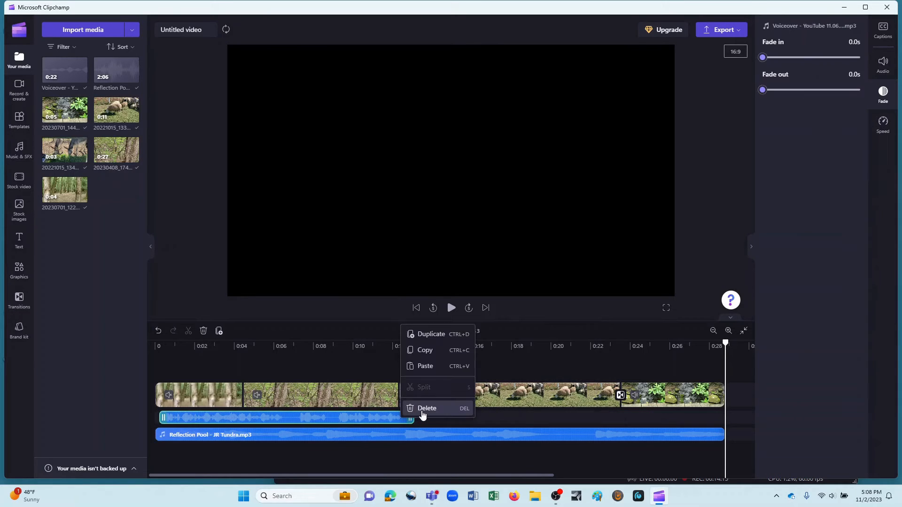
{"action": "left_click", "coordinate": [427, 408]}
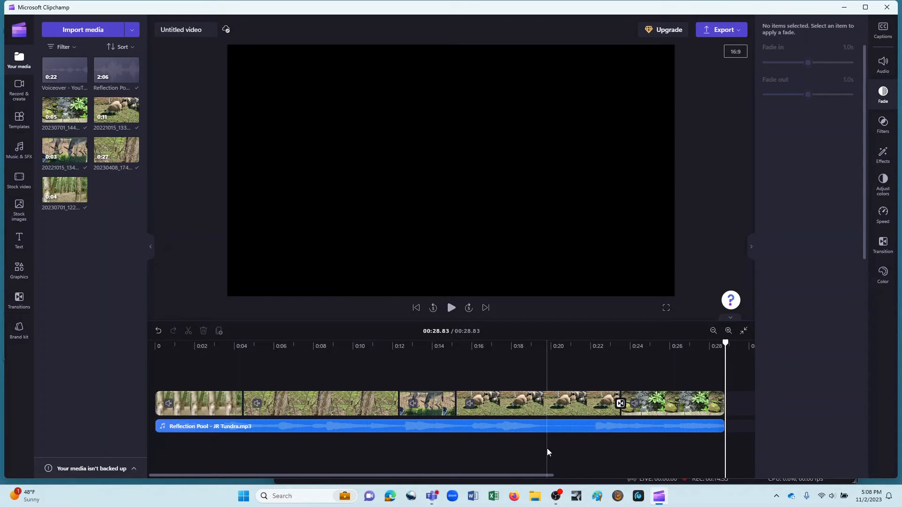
- Open the Text to speech card from the Record & create sidebar
{"action": "left_click", "coordinate": [671, 402]}
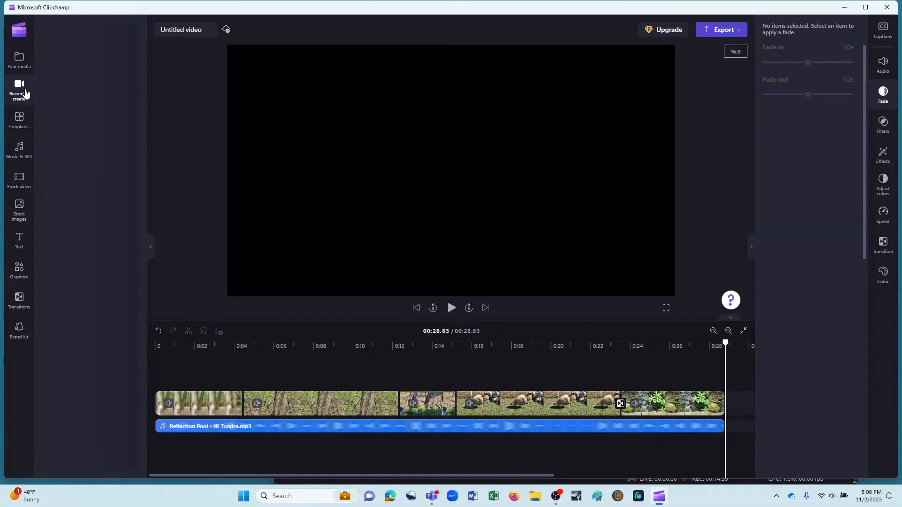
{"action": "left_click", "coordinate": [19, 89]}
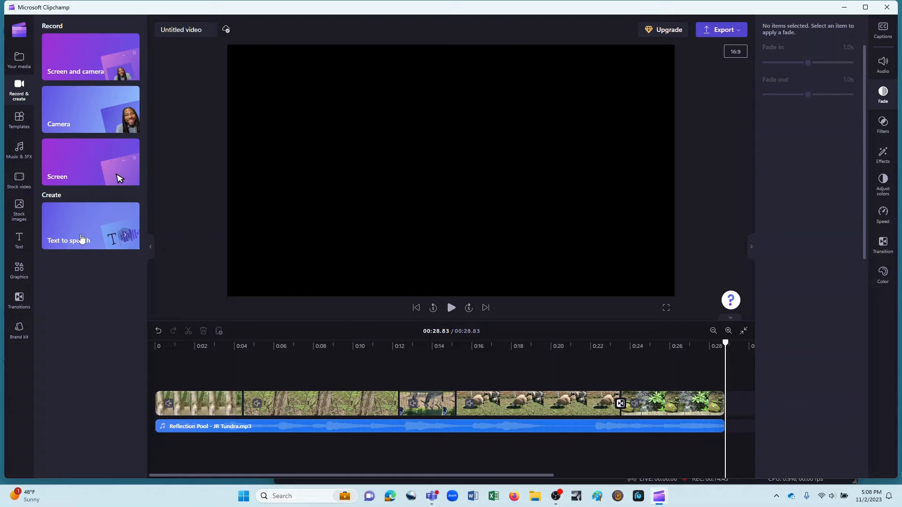
{"action": "left_click", "coordinate": [90, 225]}
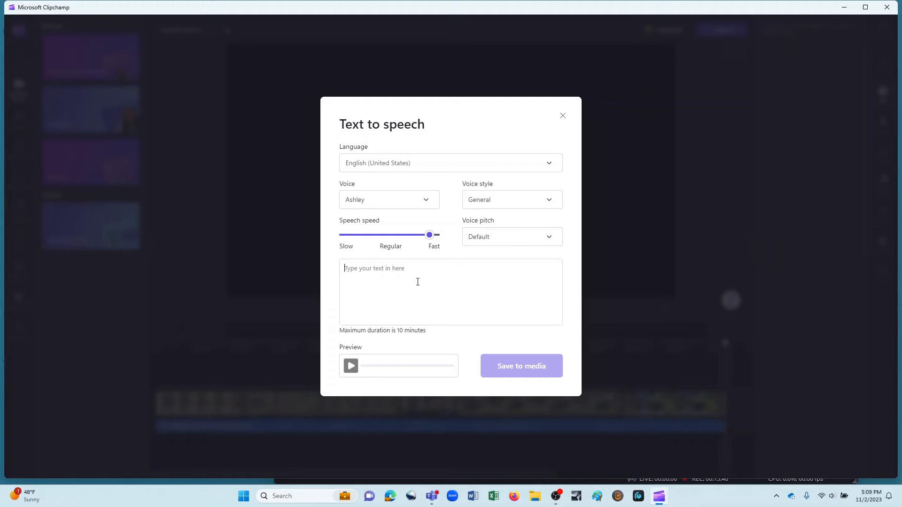
- Type the script 'This is a quick glimpse of just a few of the animals I saw last weekend…'
{"action": "type", "text": "This"}
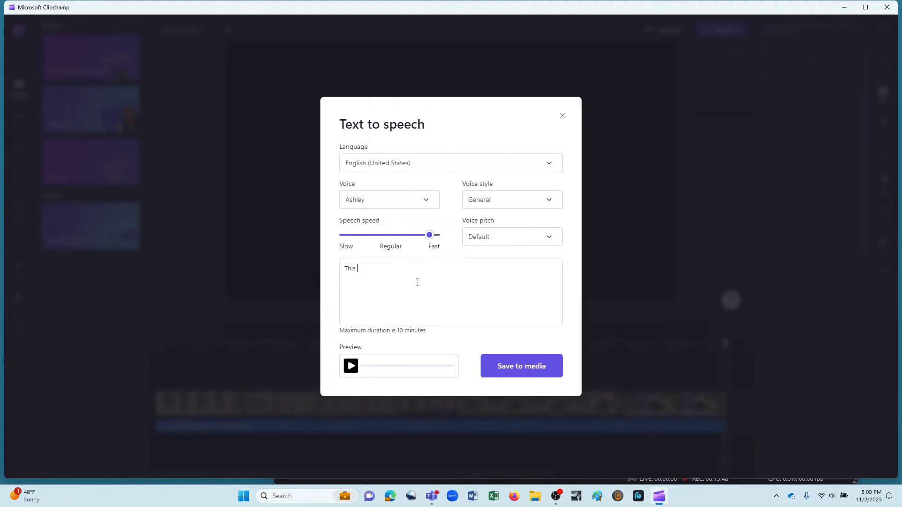
{"action": "type", "text": "is a quick"}
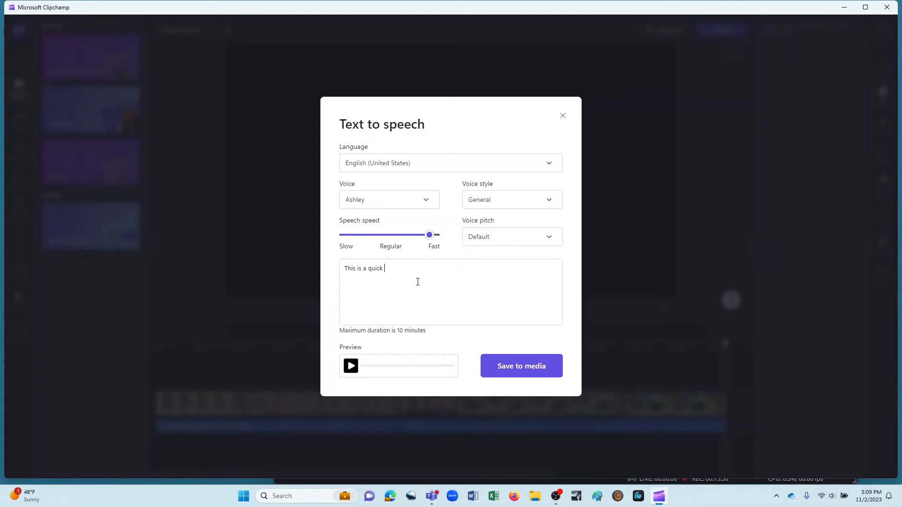
{"action": "type", "text": "glimpse of"}
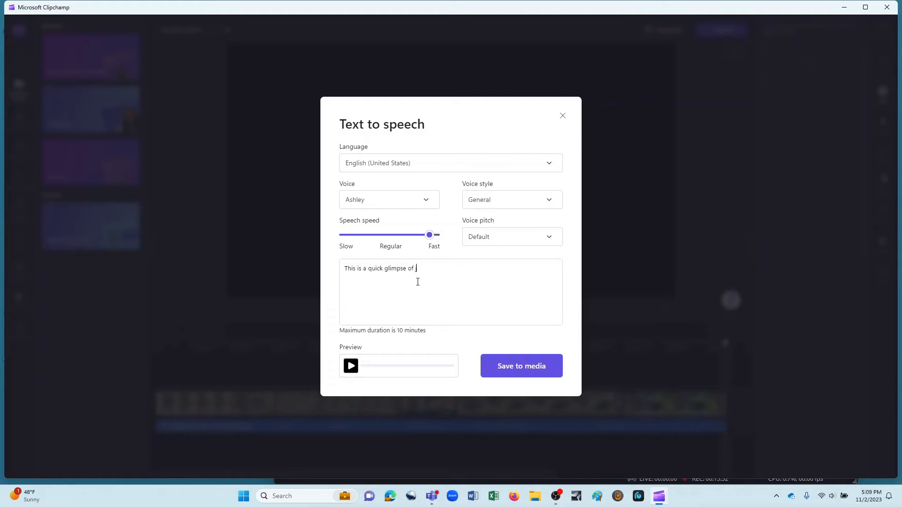
{"action": "type", "text": "just a few"}
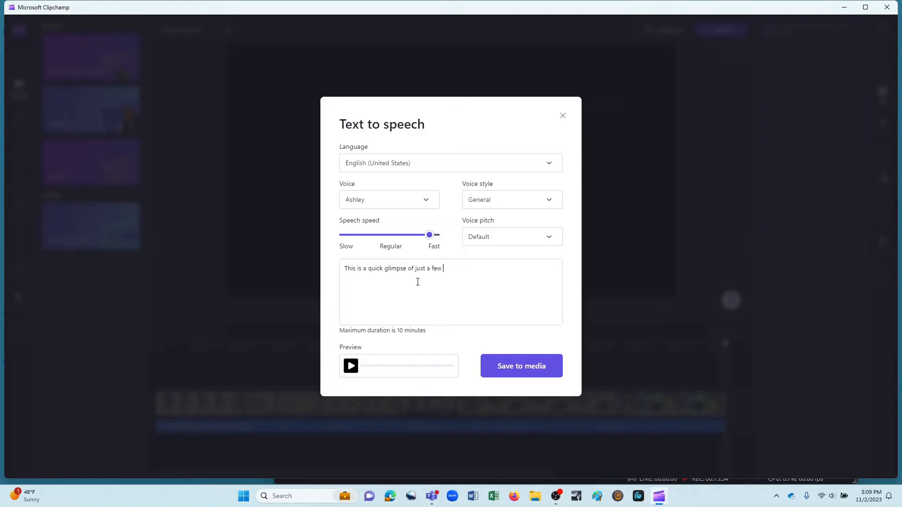
{"action": "type", "text": "of the animal"}
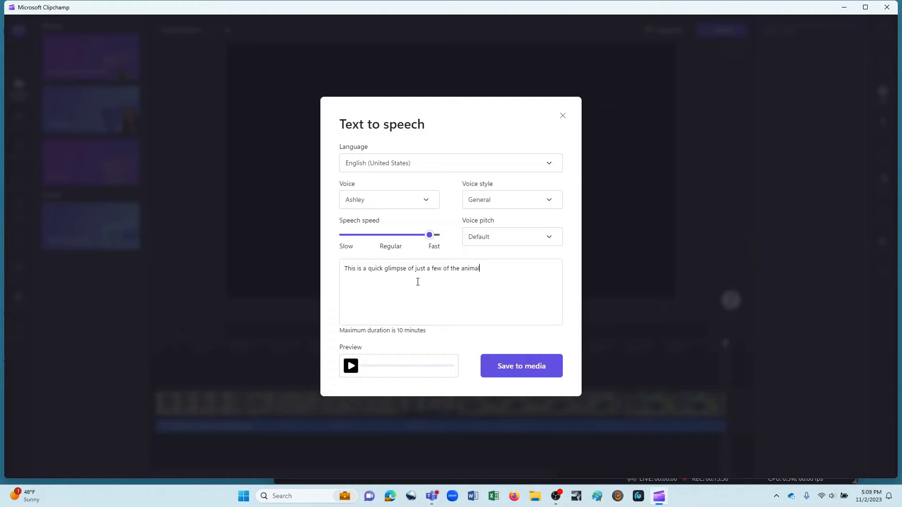
{"action": "type", "text": "s that I sa"}
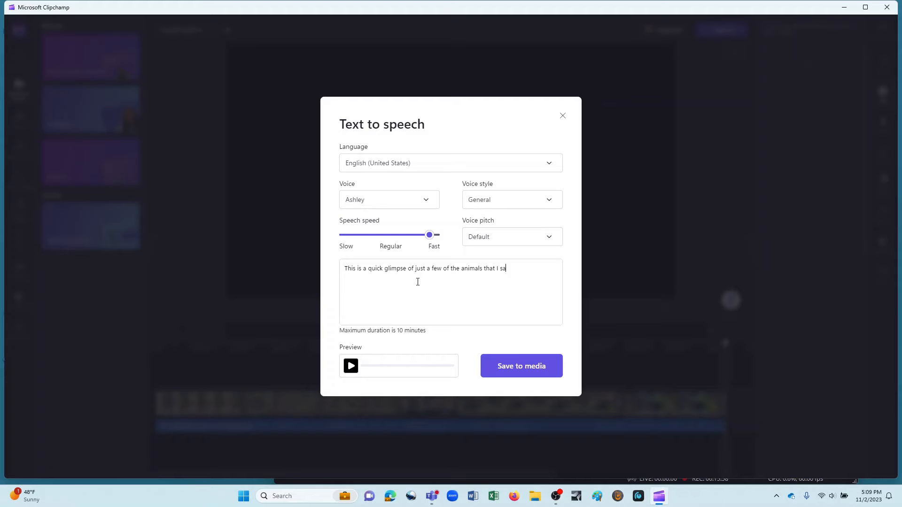
{"action": "type", "text": "w last w"}
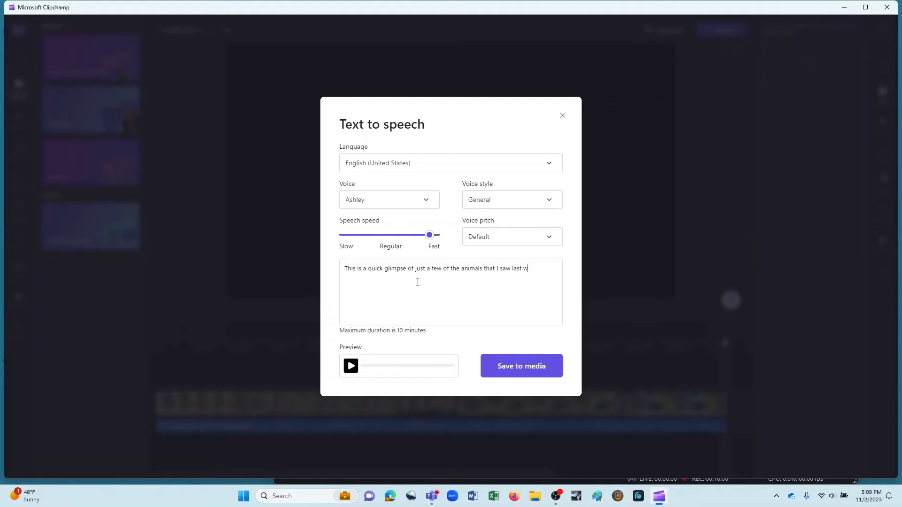
{"action": "type", "text": "eekend at a local farm. I love animals, and being able to see these at close range was a real treat. I also took a little bit of time to take a brief stroll through the woods where I found a beautiful little wooden bridge w"}
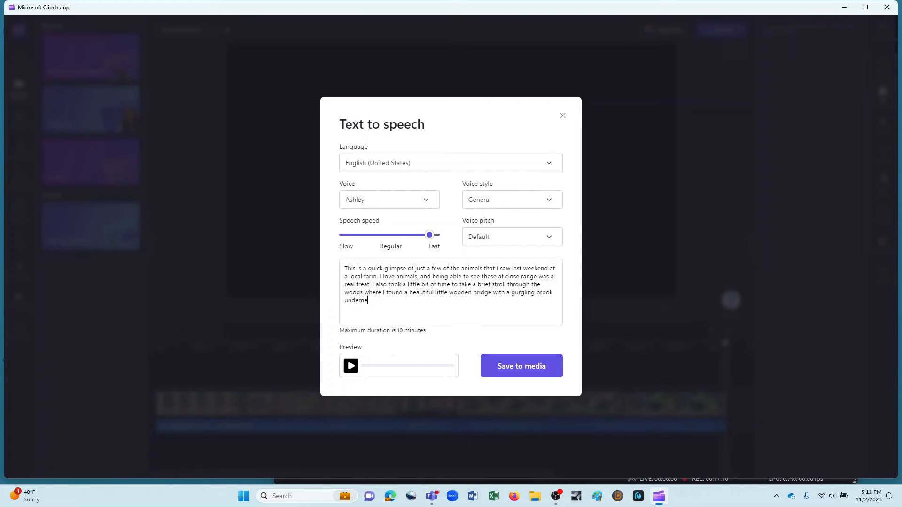
{"action": "type", "text": "ath."}
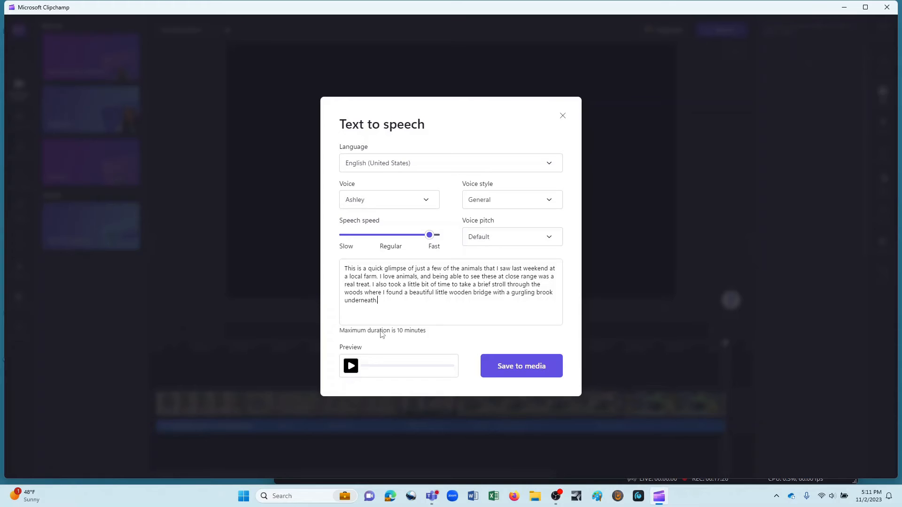
{"action": "mouse_move", "coordinate": [404, 336]}
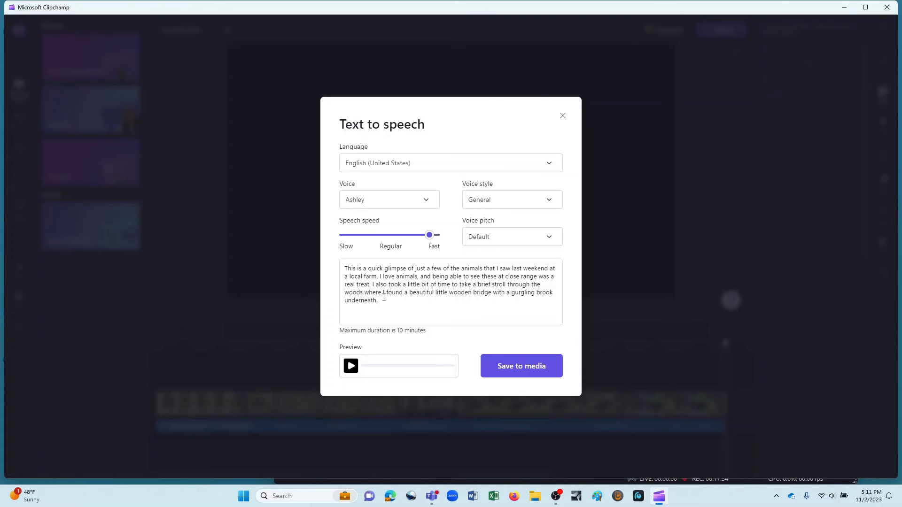
{"action": "mouse_move", "coordinate": [351, 366]}
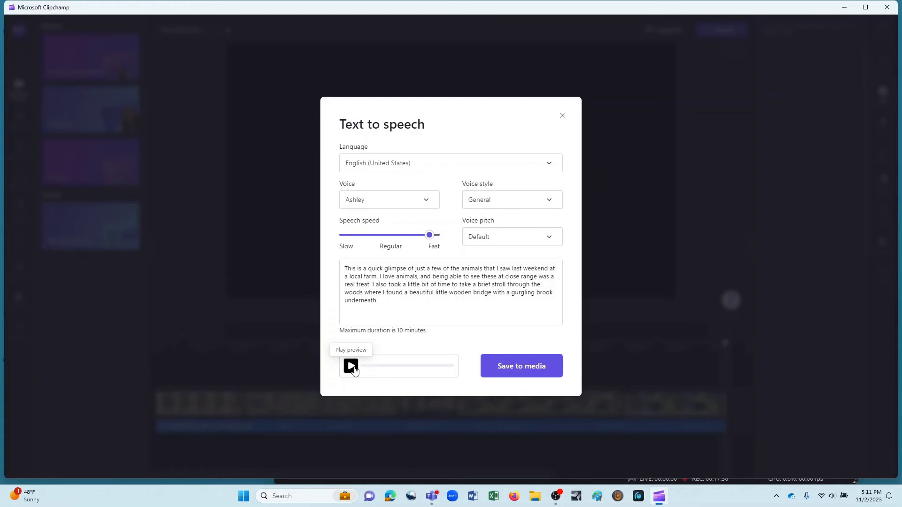
{"action": "left_click", "coordinate": [351, 366]}
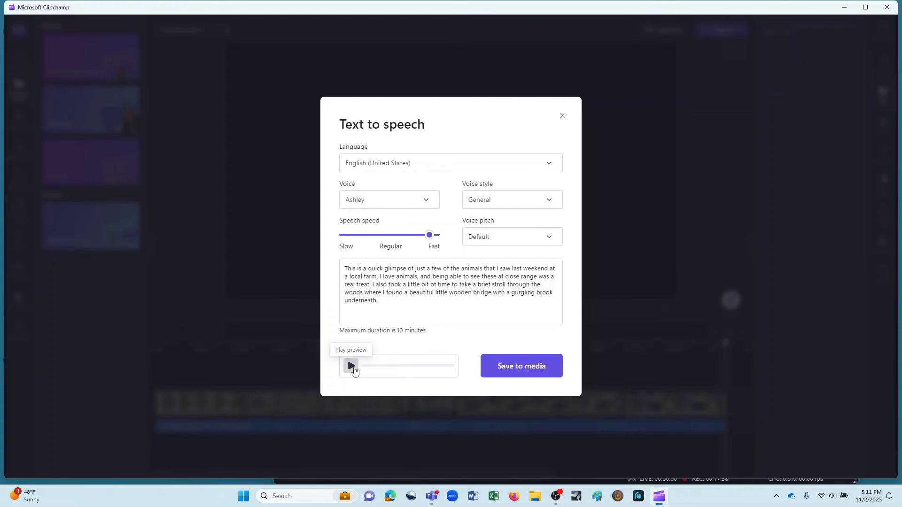
{"action": "left_click", "coordinate": [350, 366]}
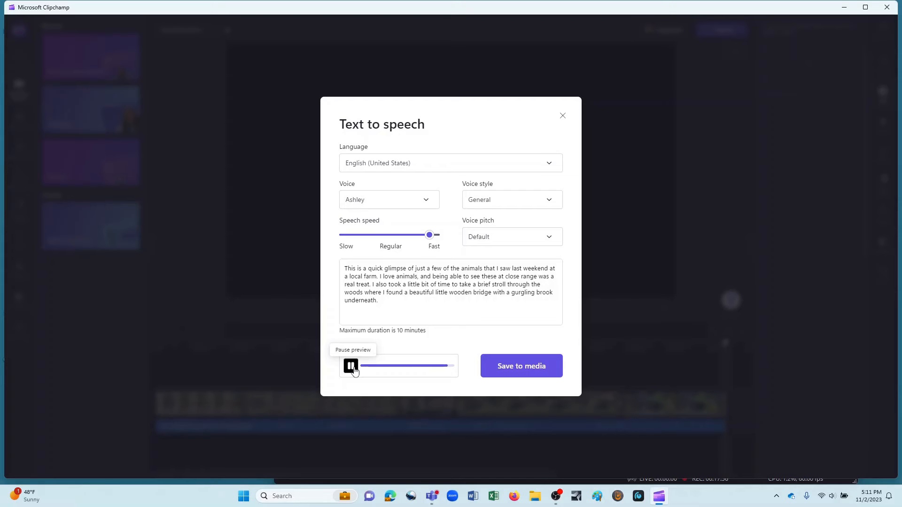
{"action": "left_click", "coordinate": [351, 366]}
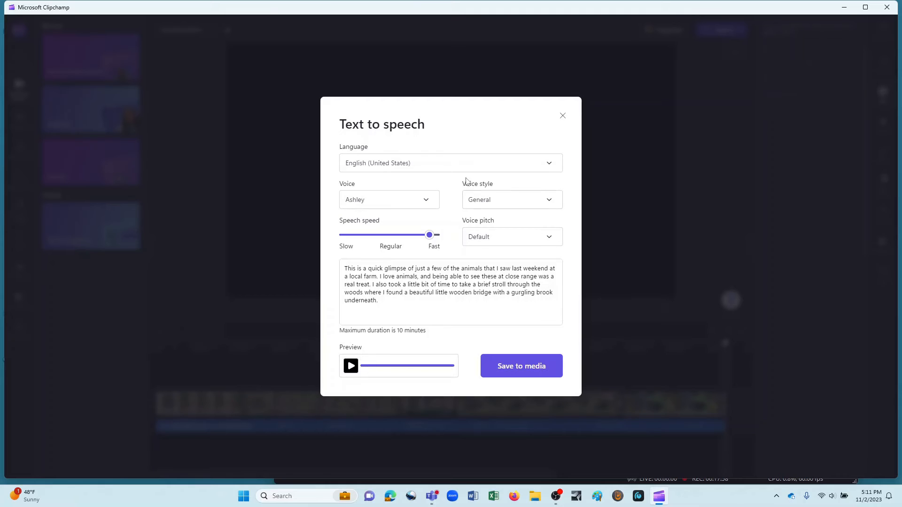
{"action": "left_click", "coordinate": [389, 200]}
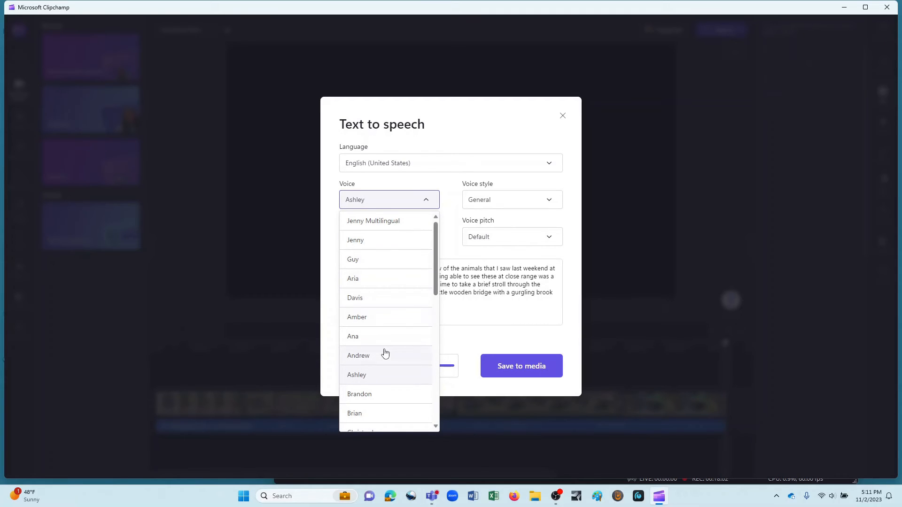
{"action": "mouse_move", "coordinate": [385, 343]}
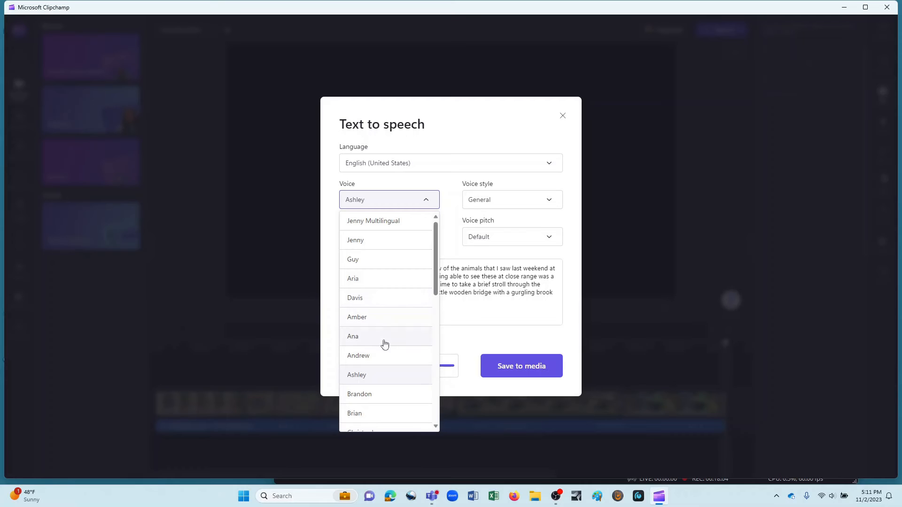
{"action": "left_click", "coordinate": [359, 395]}
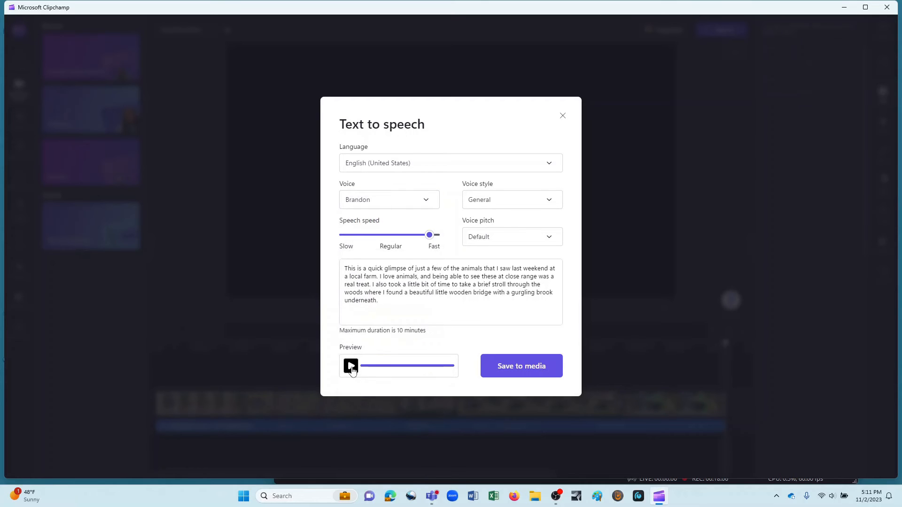
{"action": "left_click", "coordinate": [351, 366]}
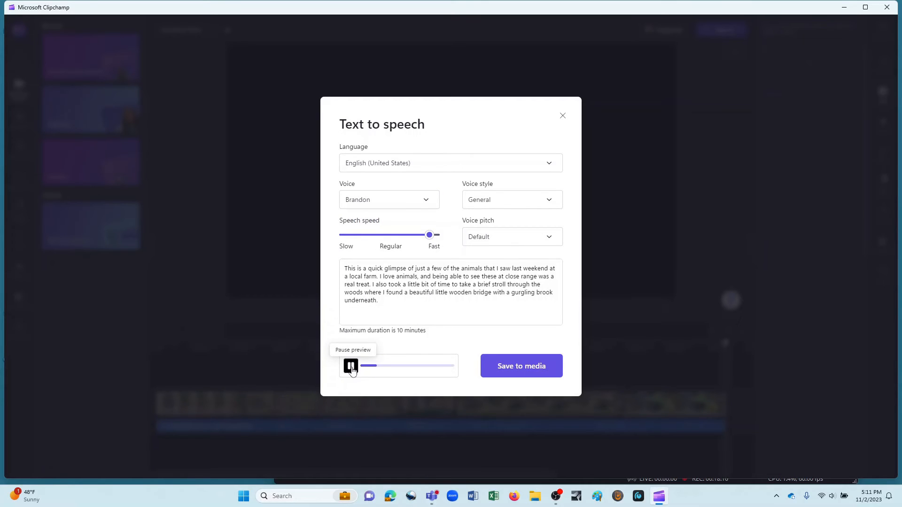
{"action": "left_click", "coordinate": [351, 366]}
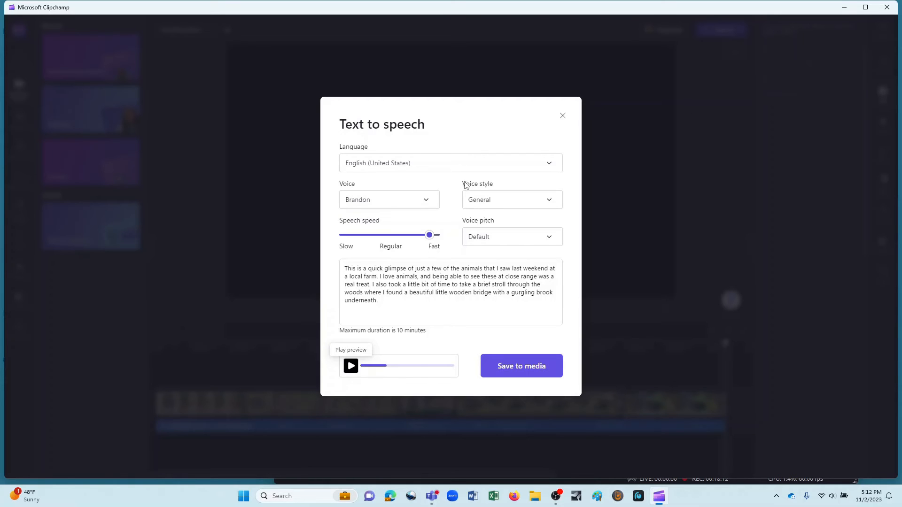
{"action": "mouse_move", "coordinate": [405, 221]}
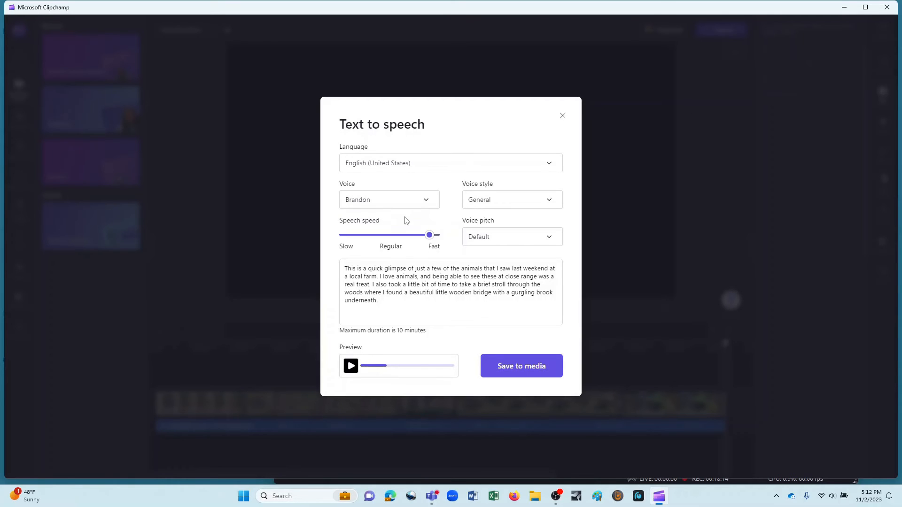
{"action": "mouse_move", "coordinate": [373, 224]}
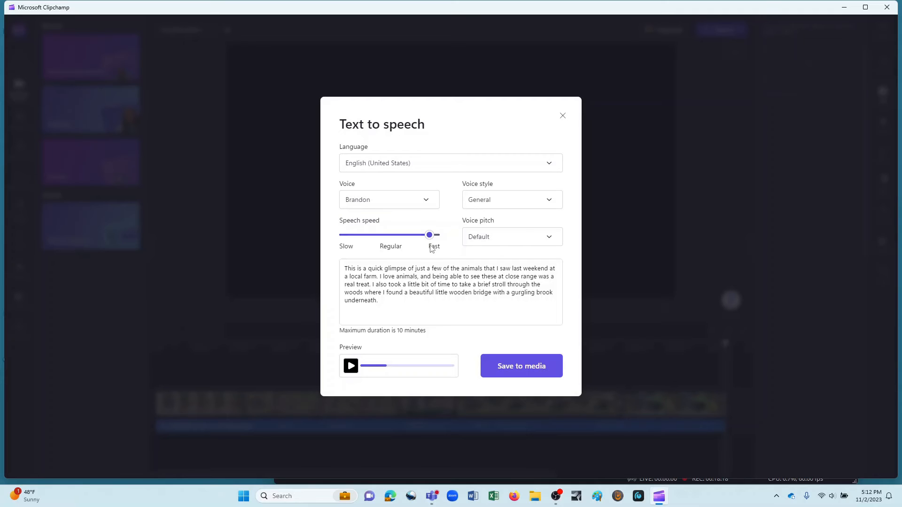
{"action": "mouse_move", "coordinate": [431, 248]}
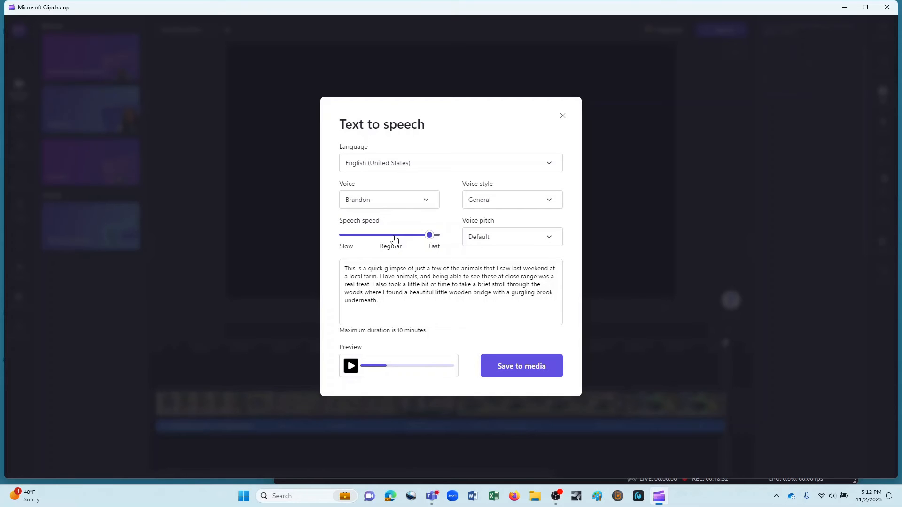
{"action": "left_click", "coordinate": [389, 200]}
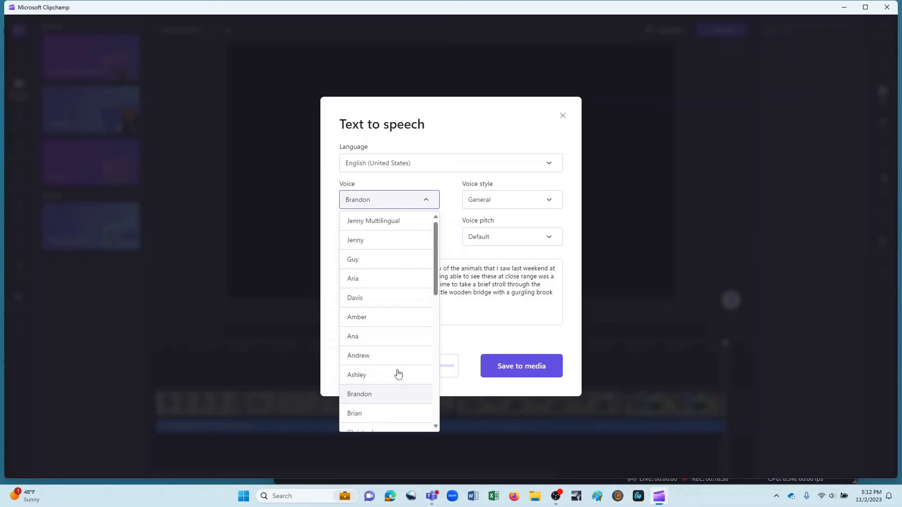
{"action": "left_click", "coordinate": [357, 375]}
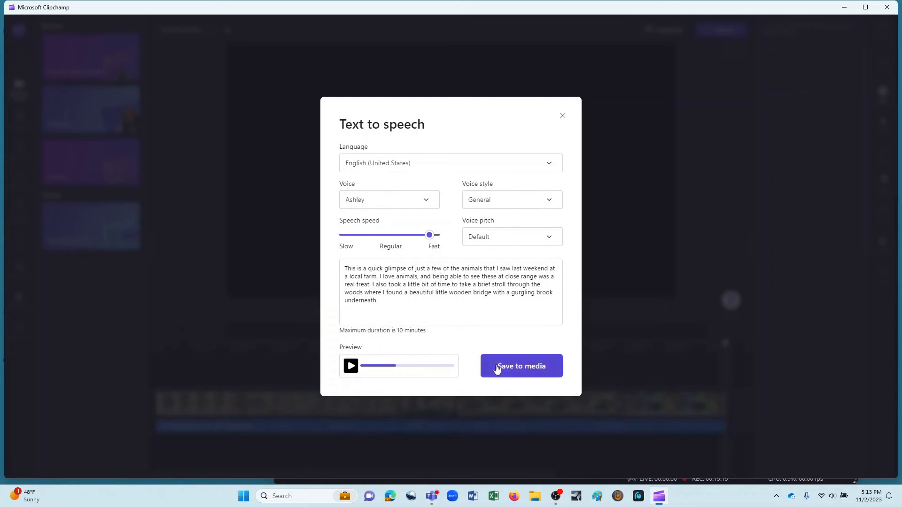
- Place the AI narration on an audio track spanning about 0:04–0:22, then preview from the start
{"action": "left_click", "coordinate": [520, 366]}
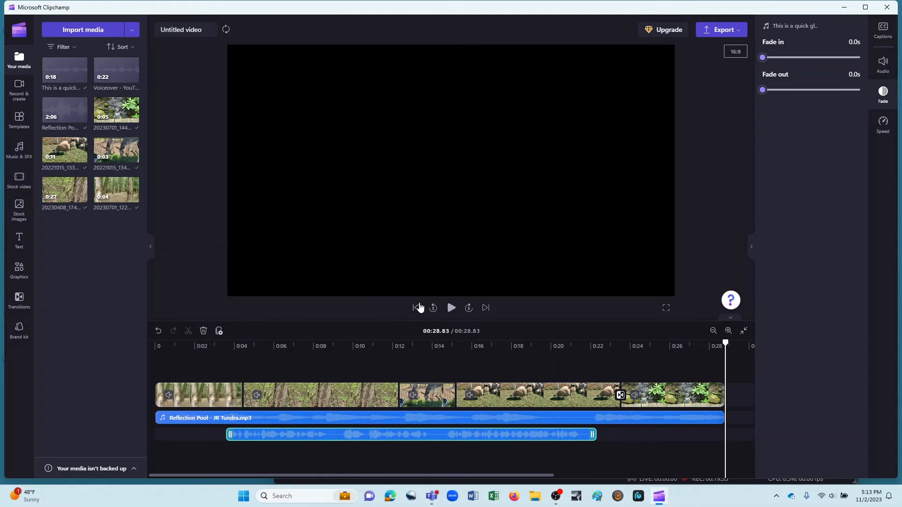
{"action": "left_click", "coordinate": [415, 307]}
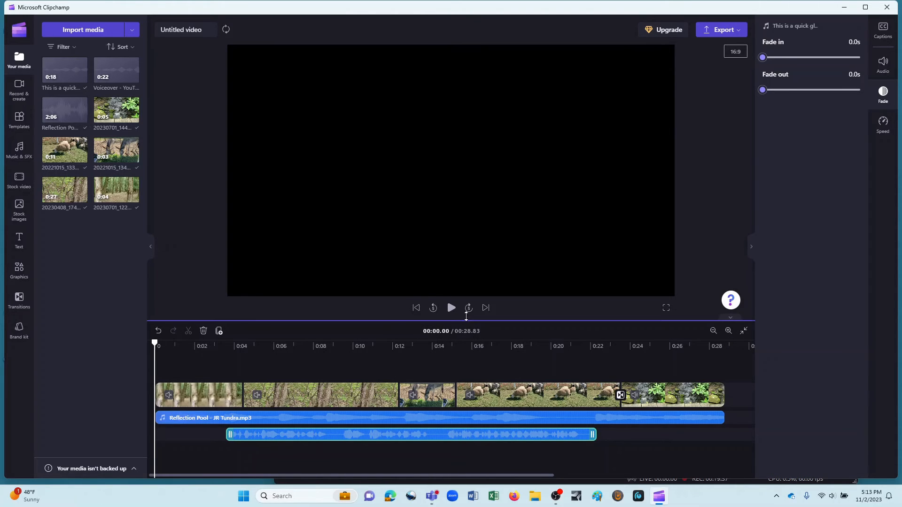
{"action": "left_click", "coordinate": [451, 308]}
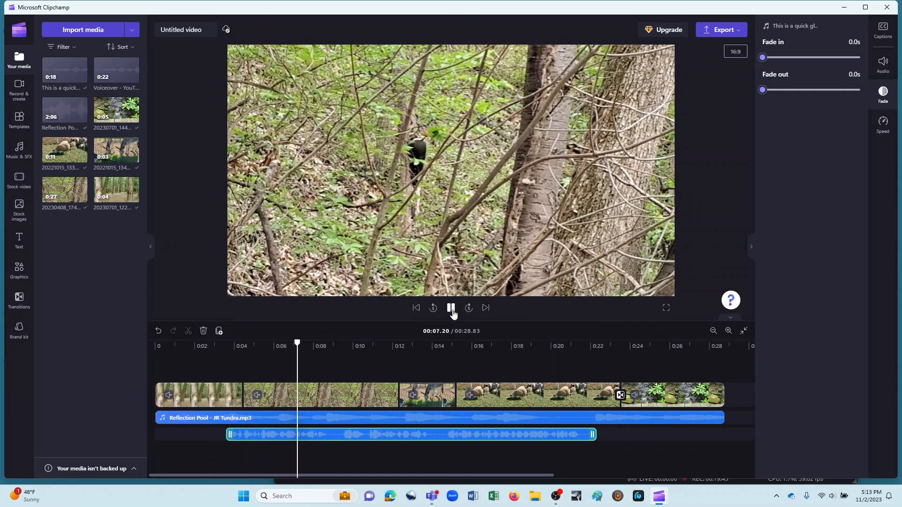
{"action": "left_click", "coordinate": [451, 307]}
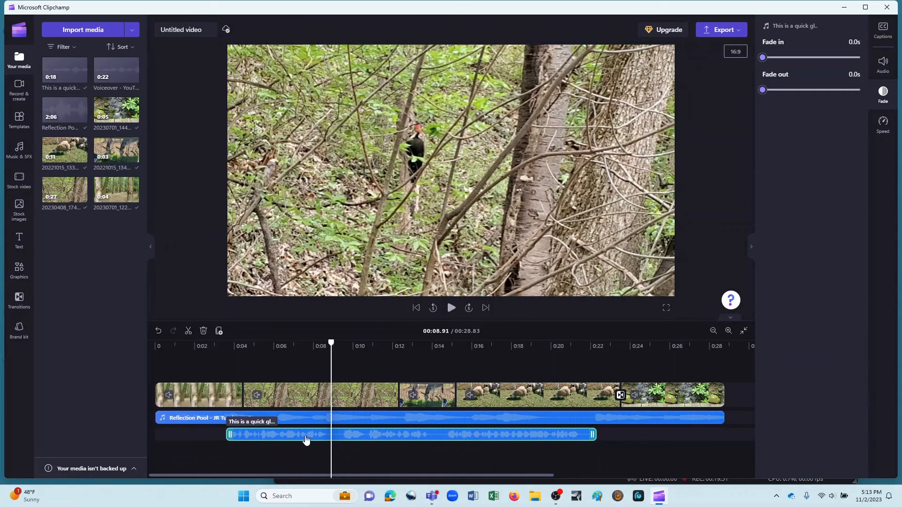
{"action": "mouse_move", "coordinate": [336, 436]}
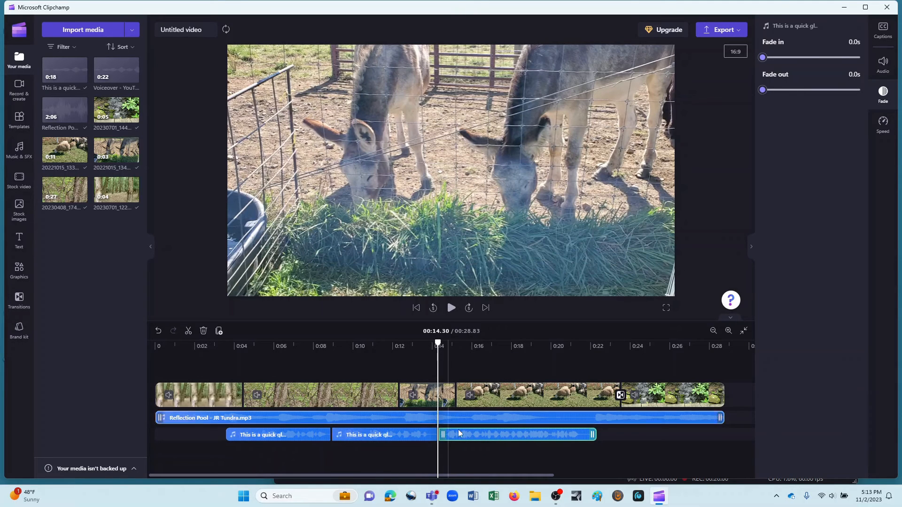
- Reposition the three narration pieces to roughly 0:01, 0:09 and 0:19 beneath the music
{"action": "left_click_drag", "start_coordinate": [518, 434], "coordinate": [578, 434]}
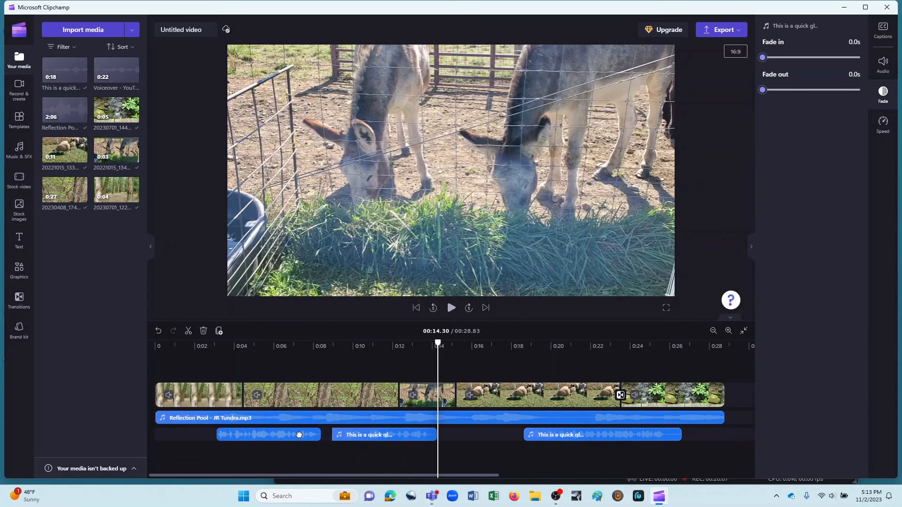
{"action": "left_click", "coordinate": [242, 434]}
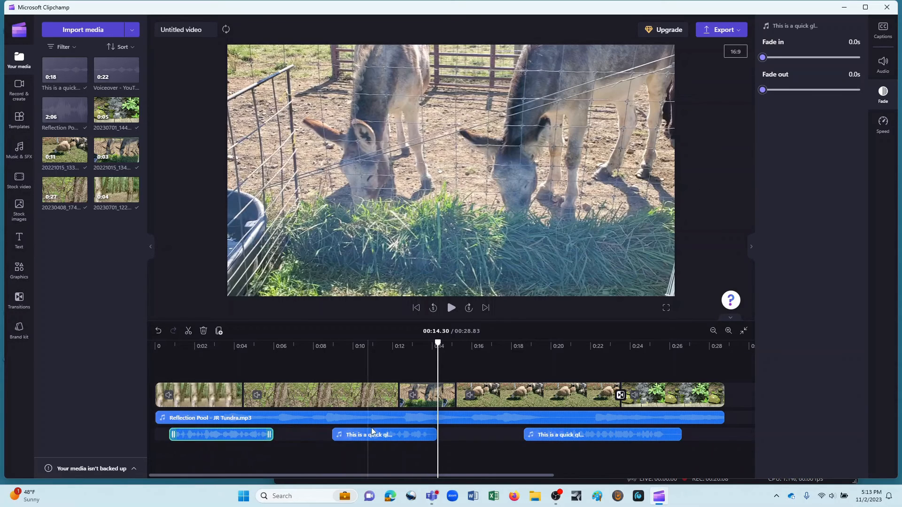
{"action": "left_click", "coordinate": [391, 434]}
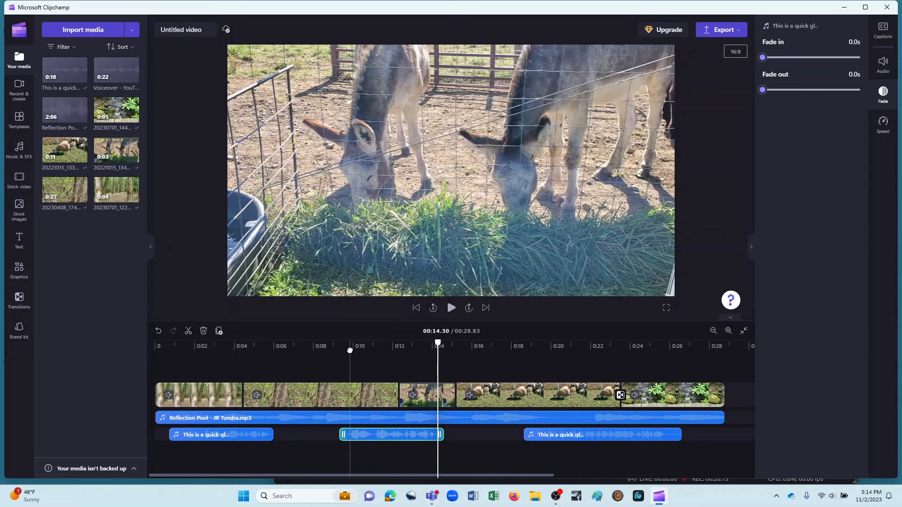
{"action": "left_click", "coordinate": [350, 346]}
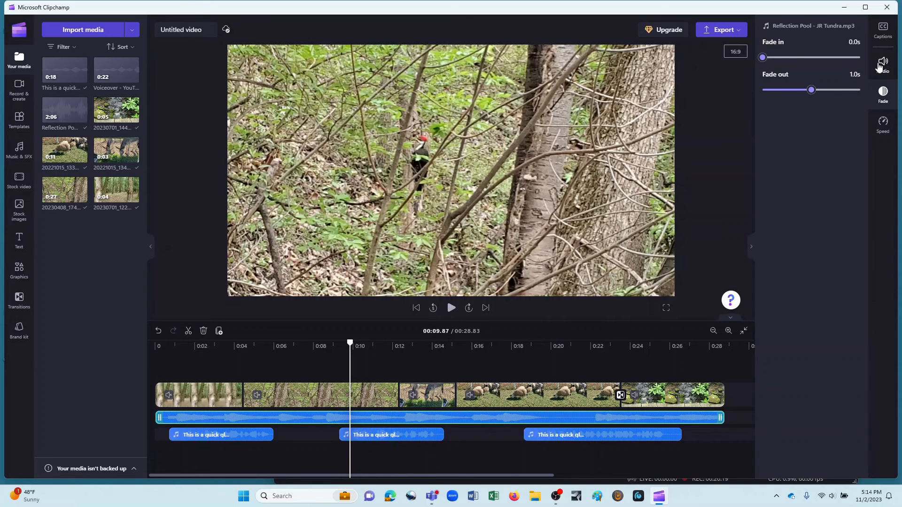
- Lower the Reflection Pool music volume to 26% and preview playback
{"action": "left_click", "coordinate": [882, 59]}
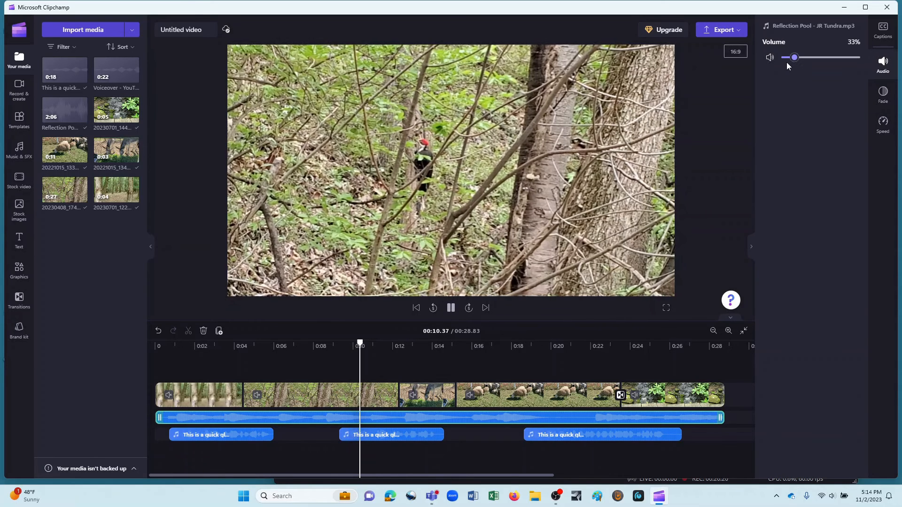
{"action": "left_click_drag", "start_coordinate": [794, 57], "coordinate": [790, 57]}
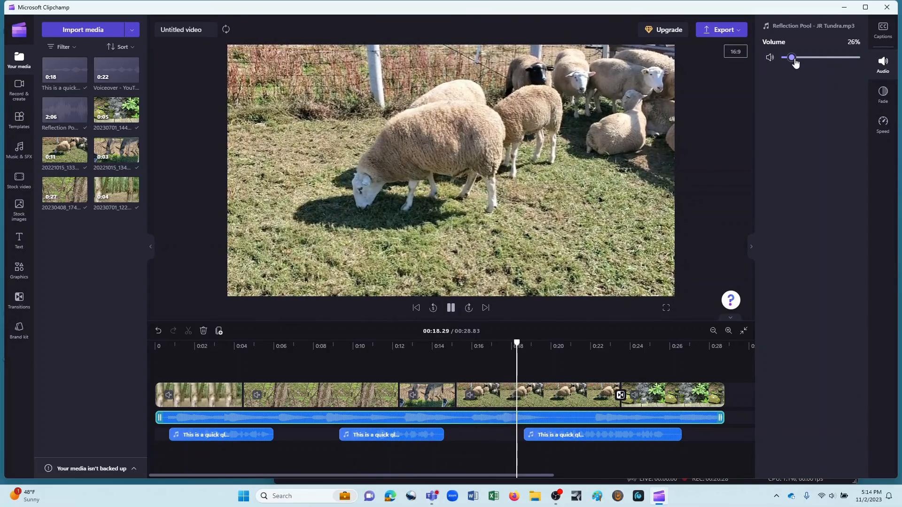
{"action": "left_click", "coordinate": [451, 308]}
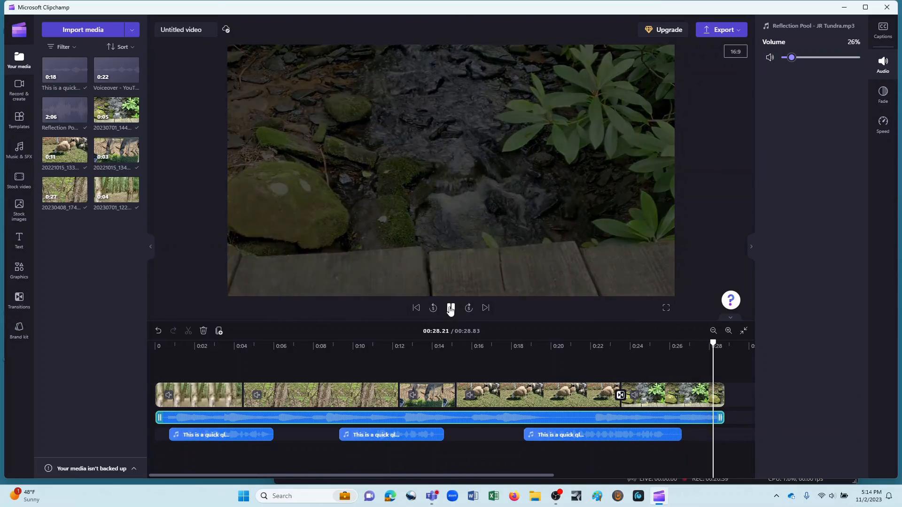
{"action": "left_click", "coordinate": [451, 307]}
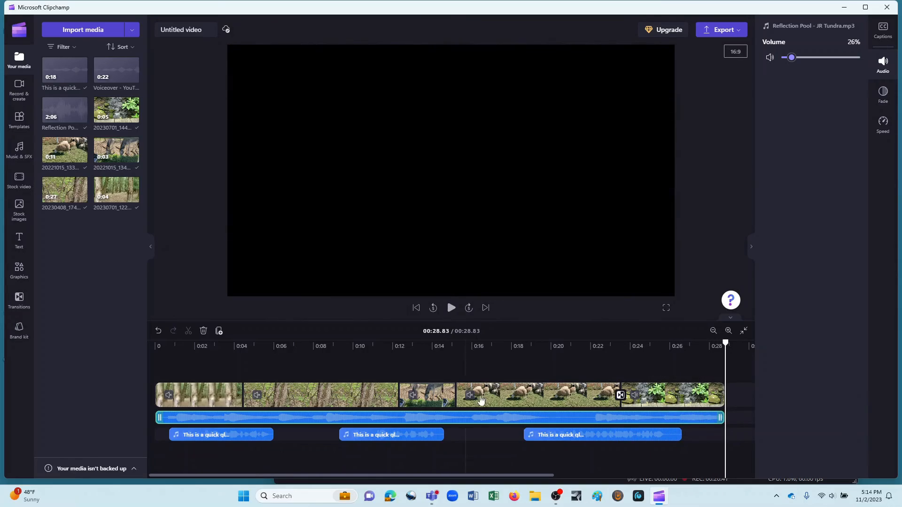
{"action": "left_click", "coordinate": [601, 434]}
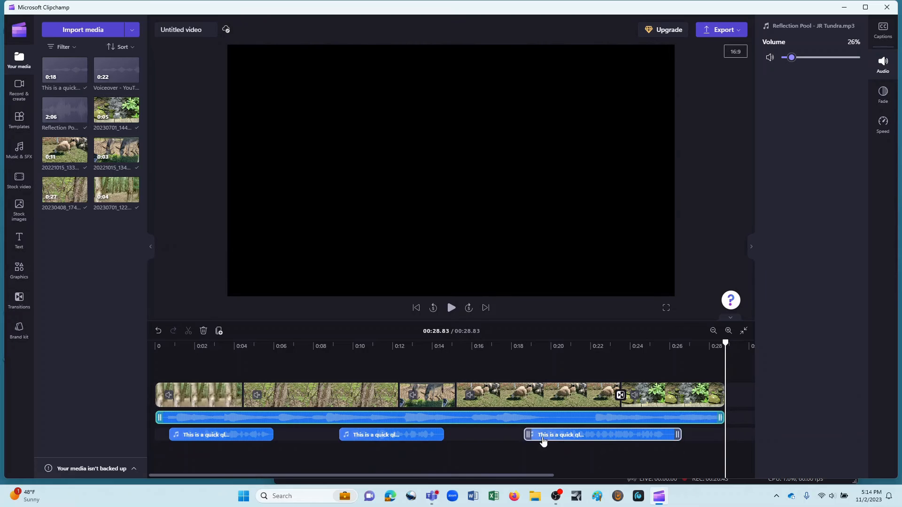
{"action": "left_click", "coordinate": [449, 452]}
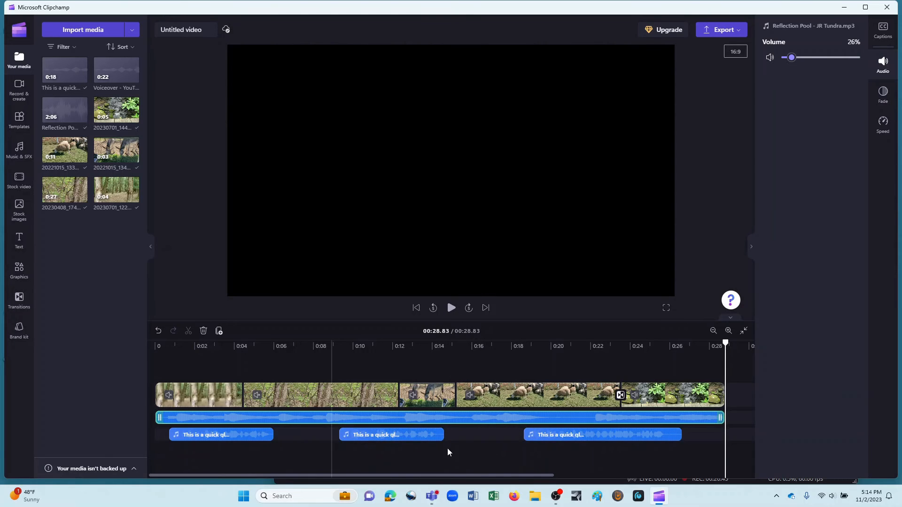
{"action": "left_click", "coordinate": [602, 435]}
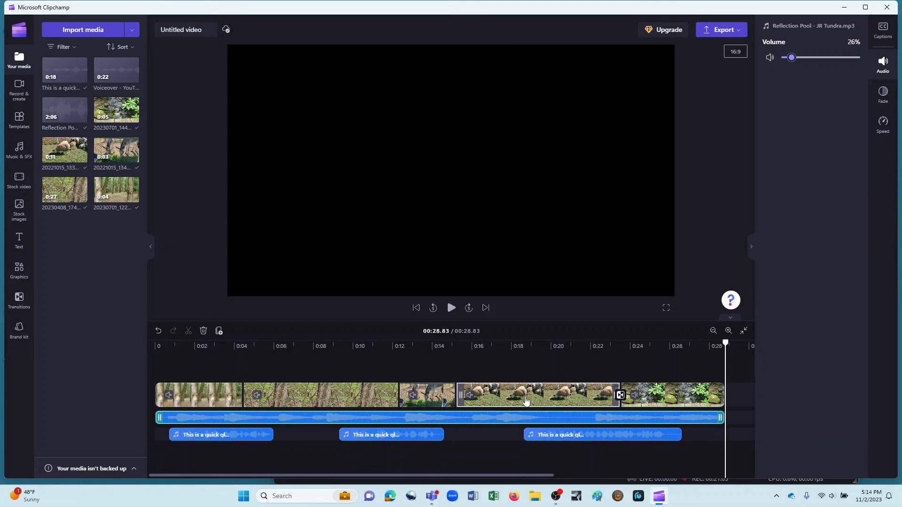
{"action": "left_click", "coordinate": [221, 434]}
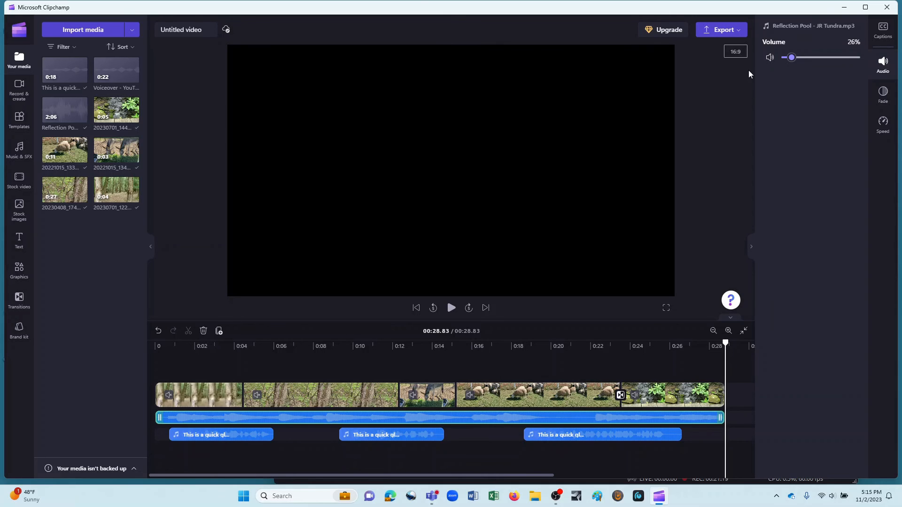
{"action": "mouse_move", "coordinate": [723, 29]}
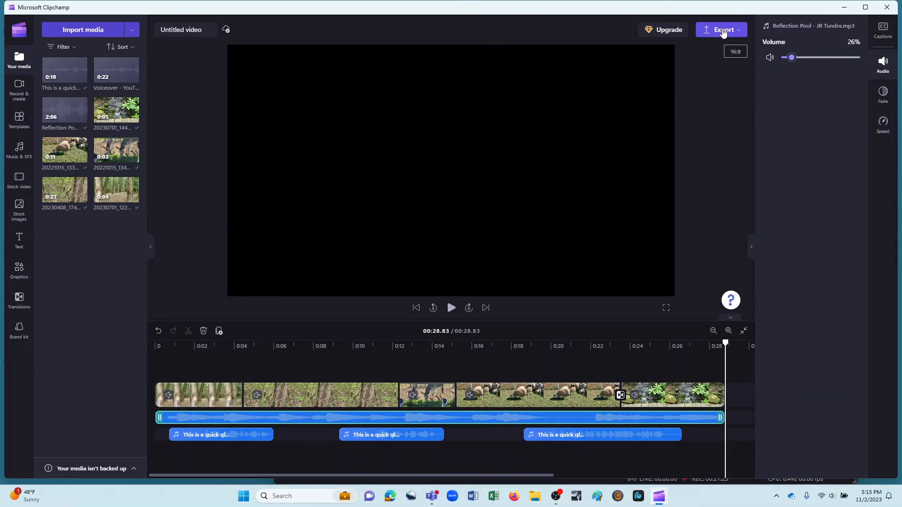
{"action": "mouse_move", "coordinate": [732, 40]}
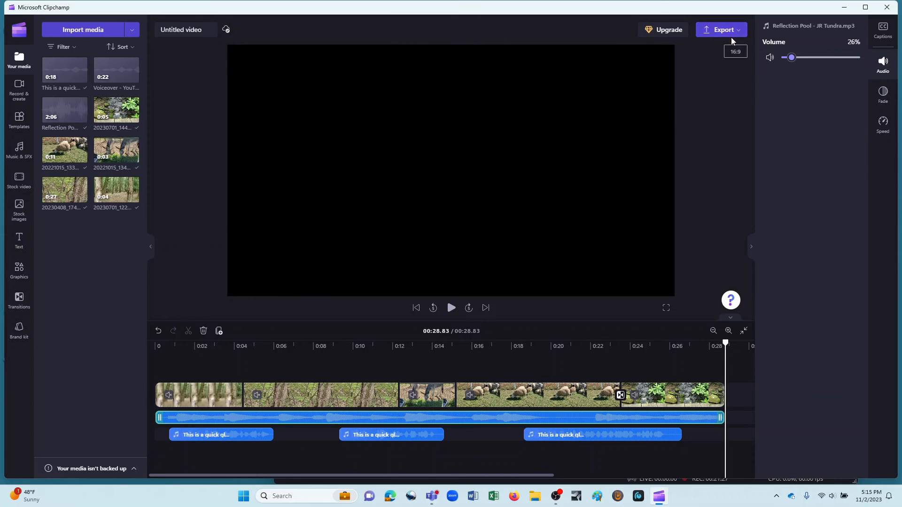
{"action": "mouse_move", "coordinate": [743, 161]}
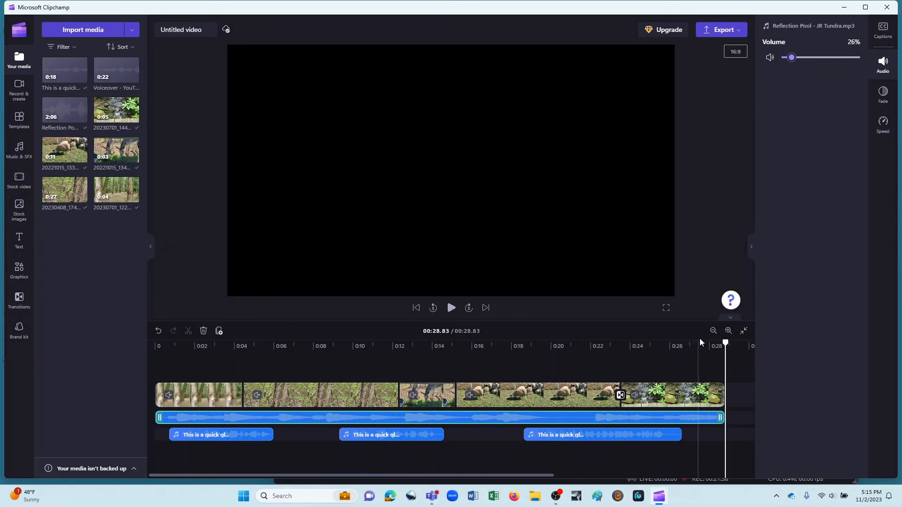
{"action": "mouse_move", "coordinate": [702, 341]}
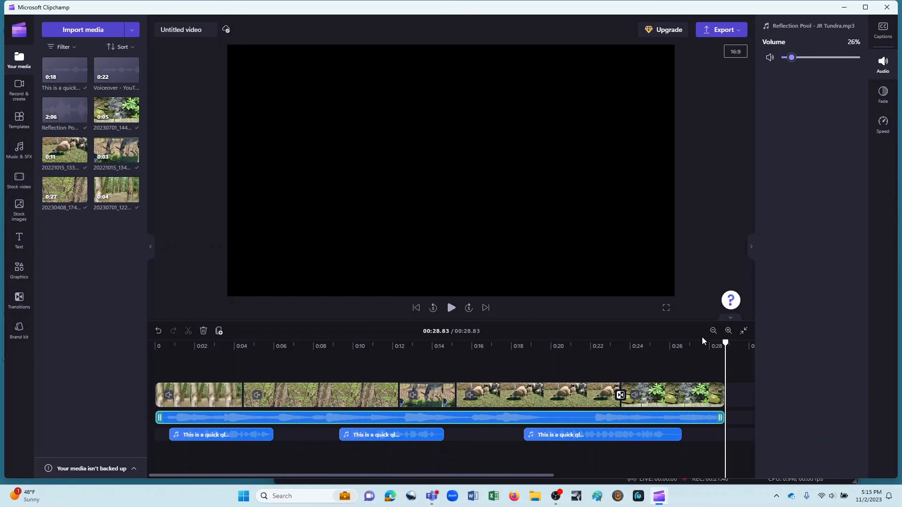